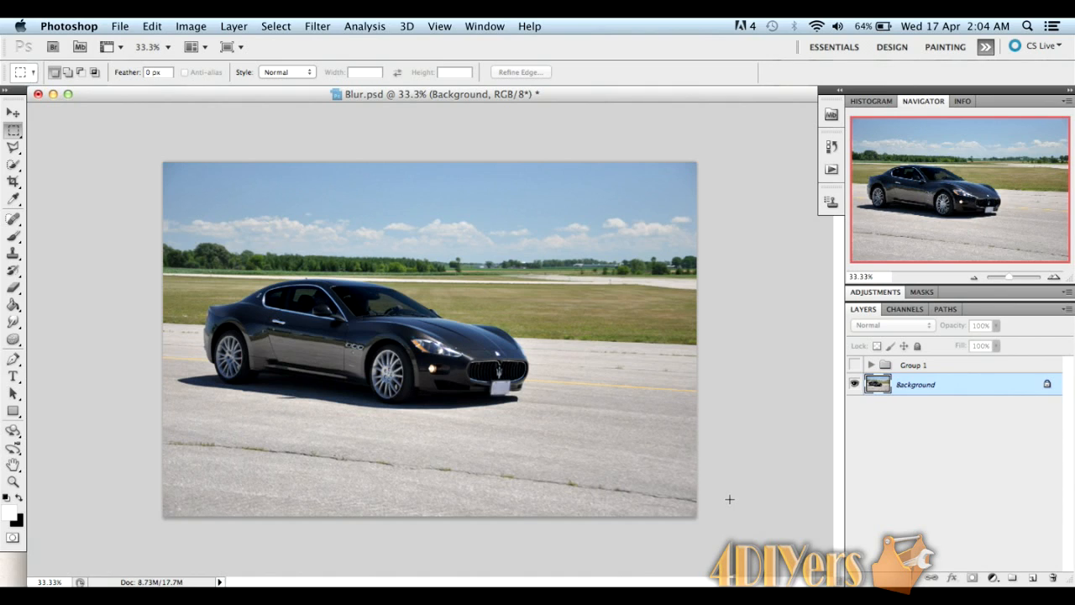
mouse_move(638, 363)
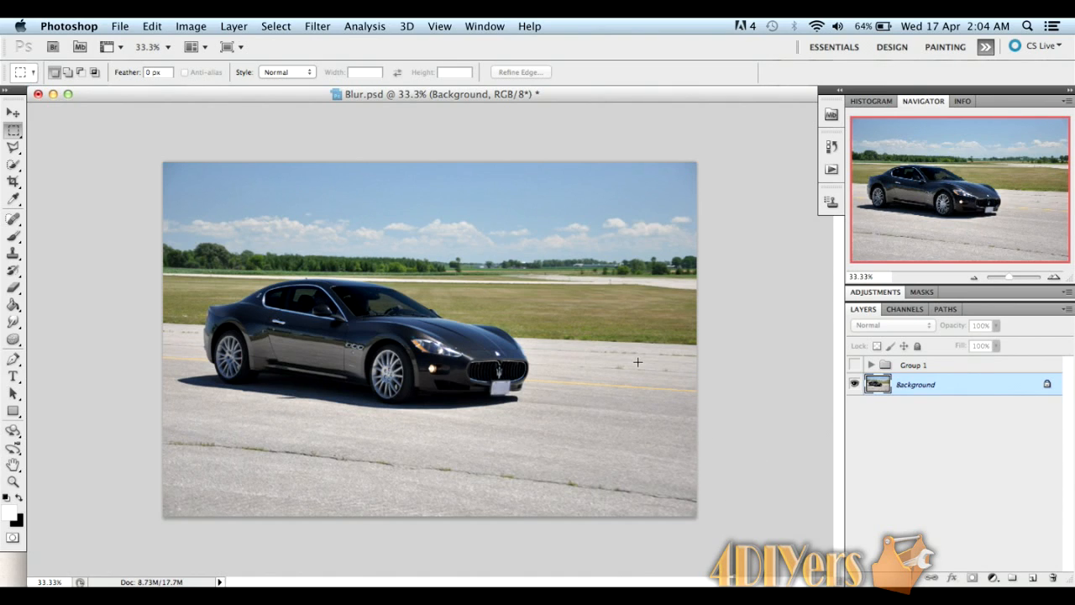
mouse_move(635, 302)
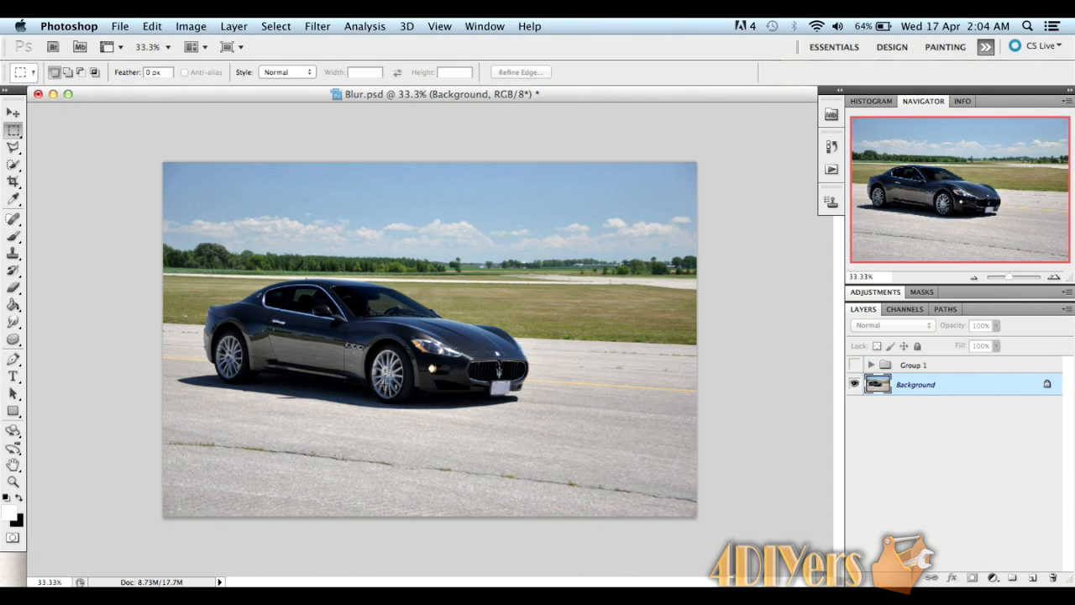
mouse_move(843, 289)
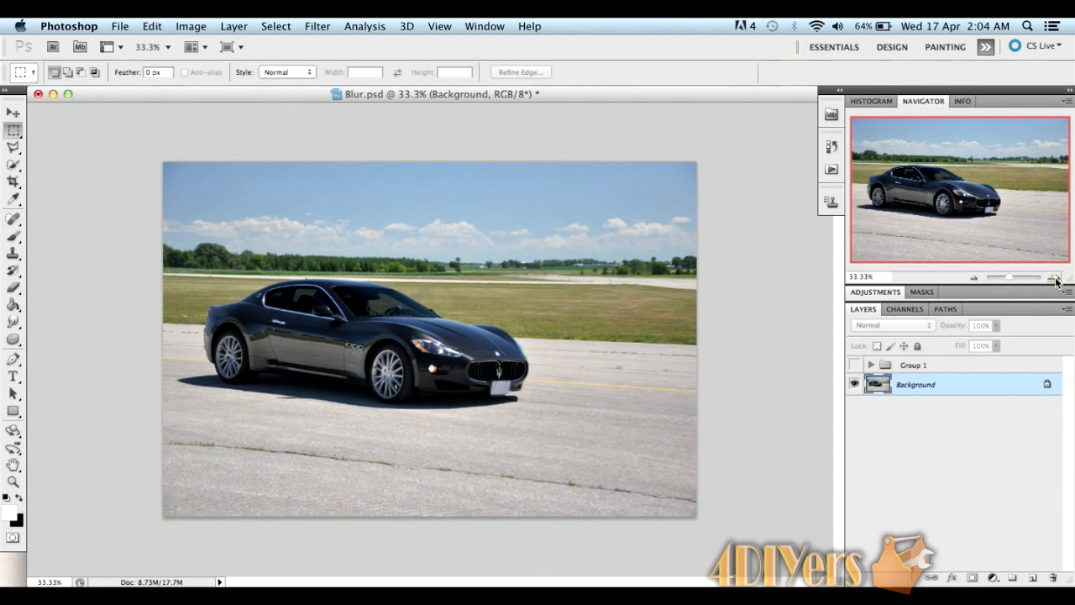
Zoom the document from 33.3% to 66.7% so the car fills the window
left_click(1051, 279)
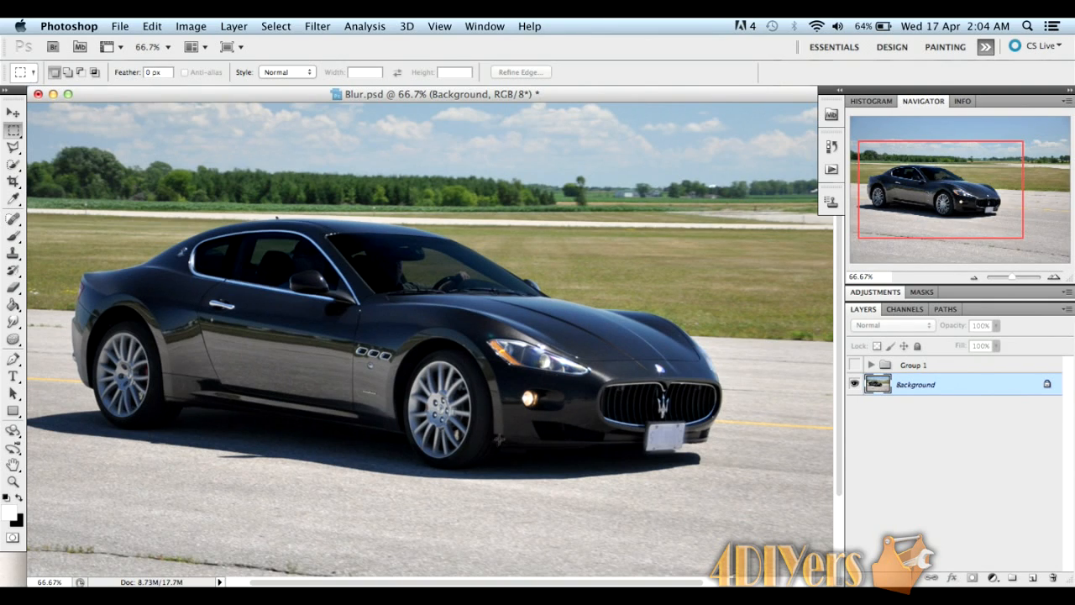
mouse_move(547, 494)
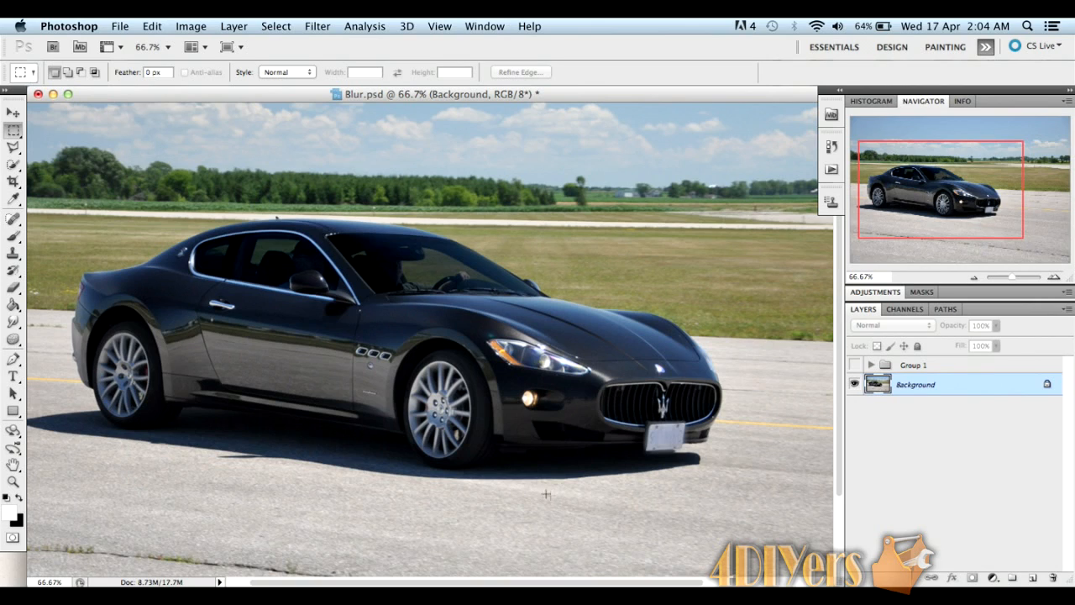
mouse_move(604, 503)
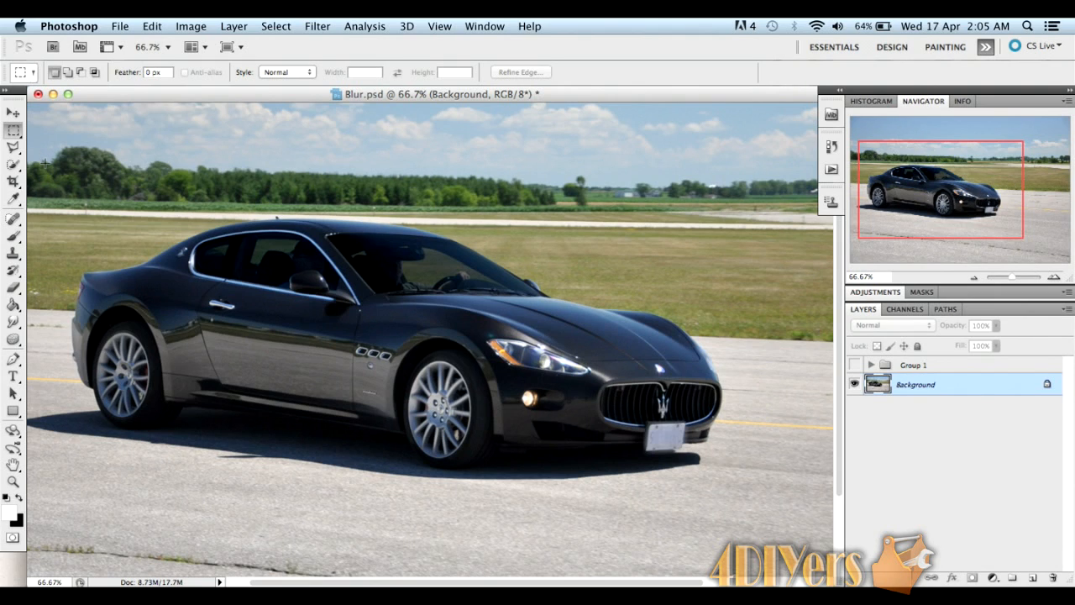
Marquee a rectangle around the car, copy it to a new layer and name it Body
left_click_drag(44, 161, 747, 467)
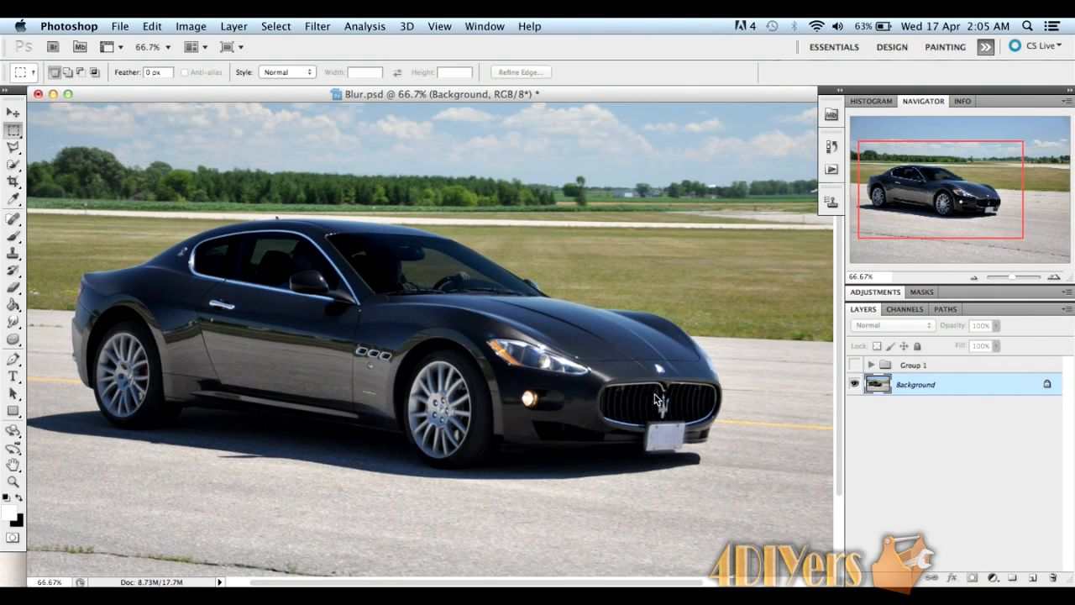
left_click_drag(47, 181, 763, 478)
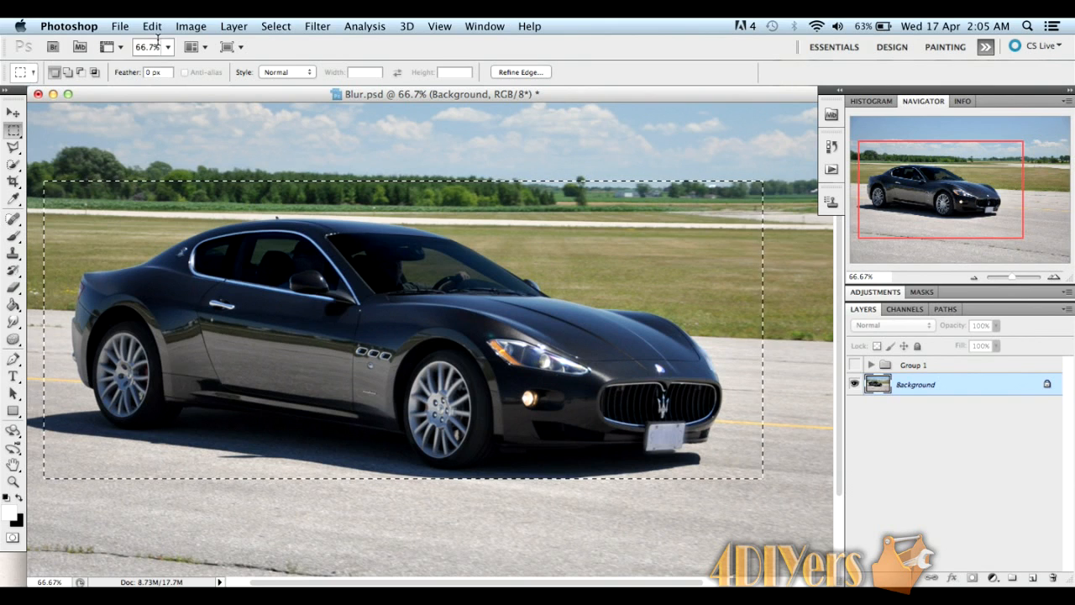
left_click(152, 27)
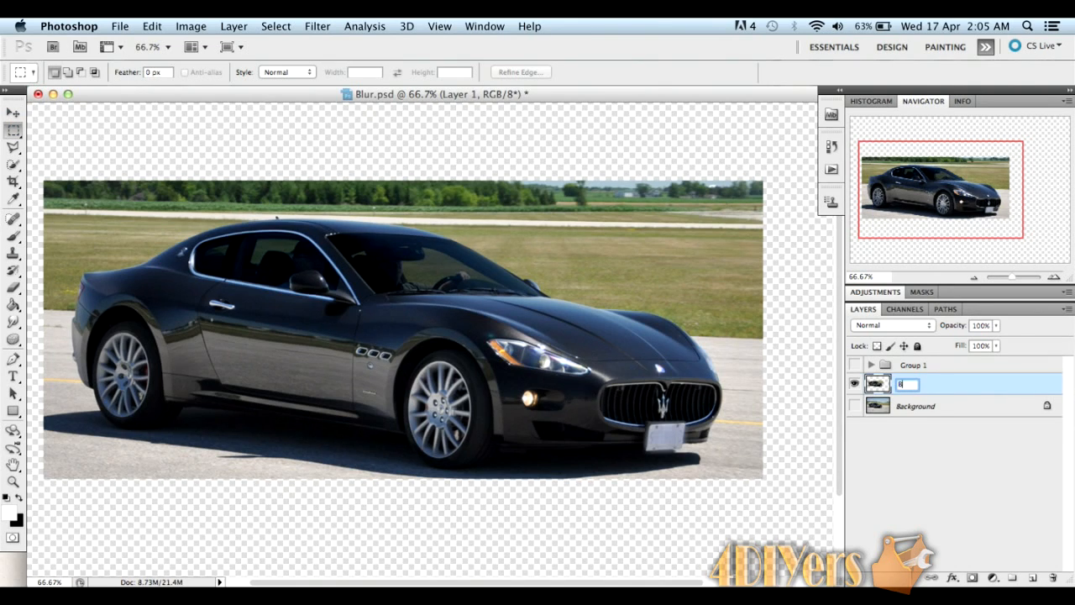
type("Body")
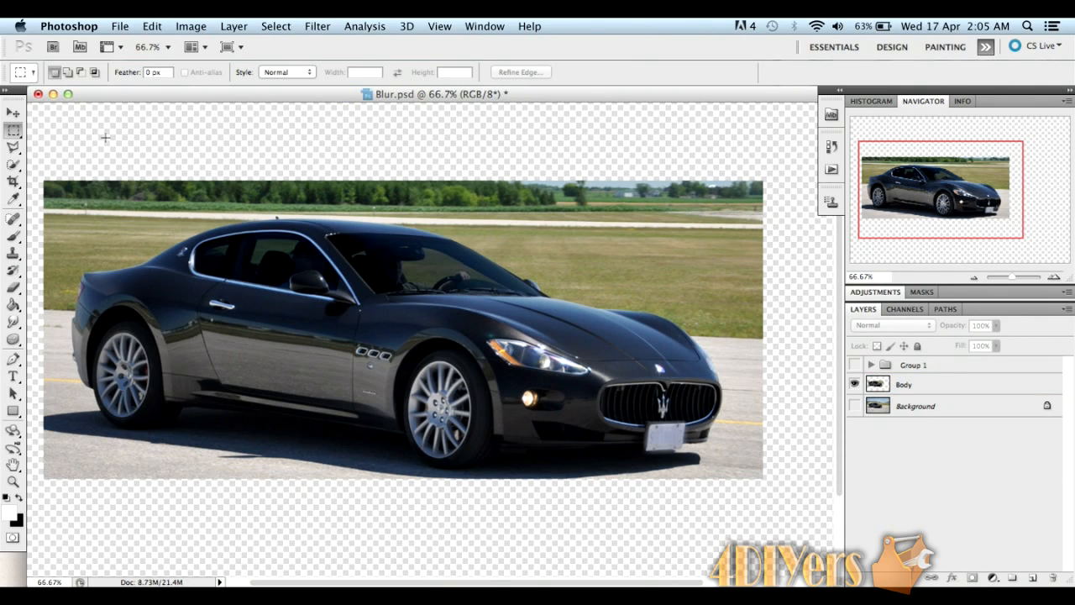
Polygonal-lasso the field and road beyond the car's nose, delete it and deselect
left_click(13, 146)
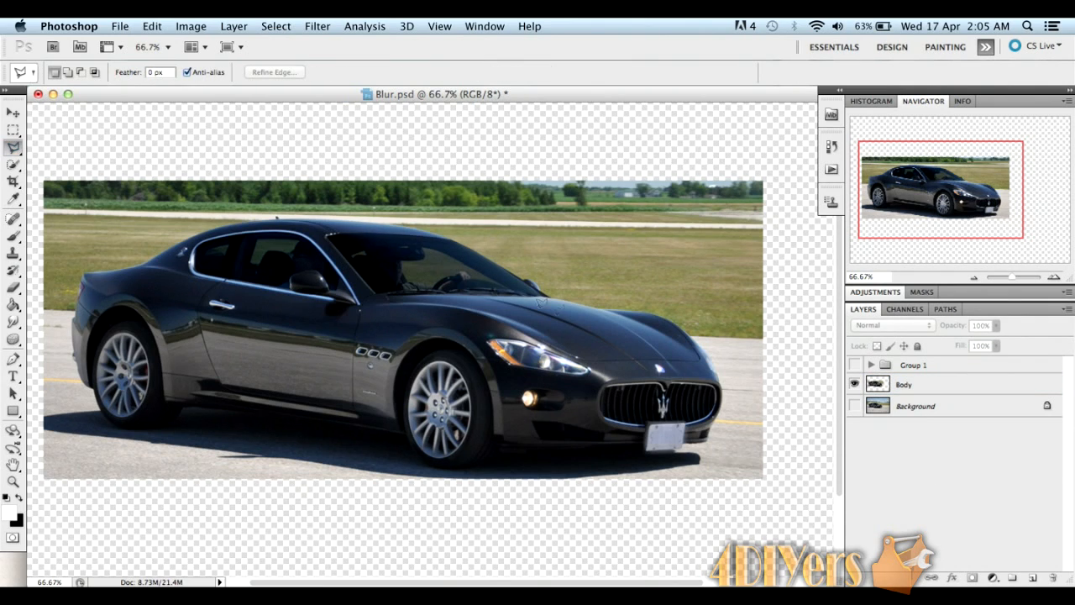
mouse_move(709, 316)
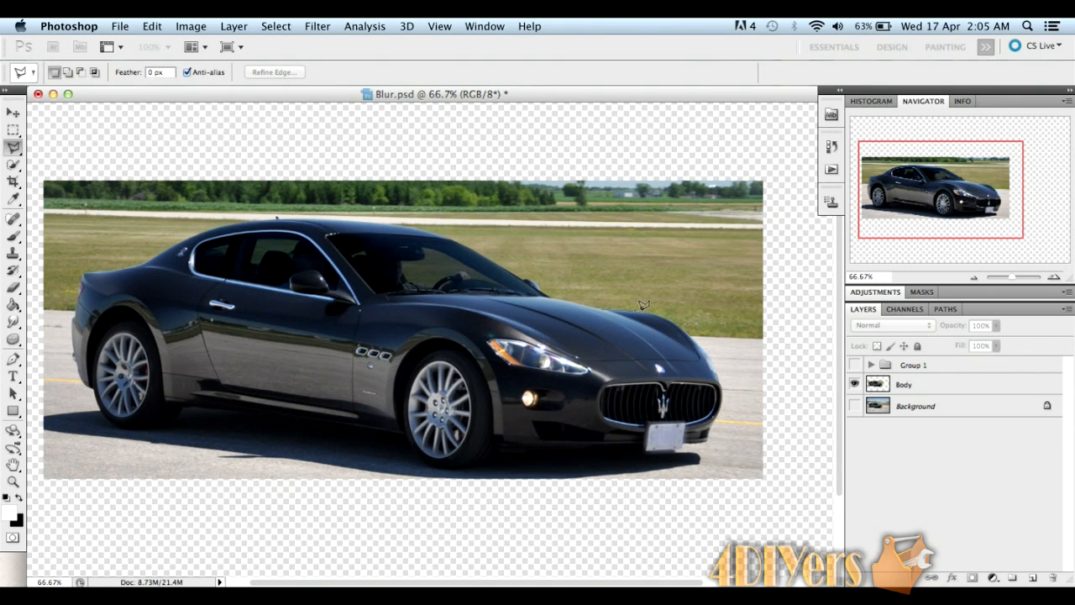
mouse_move(682, 319)
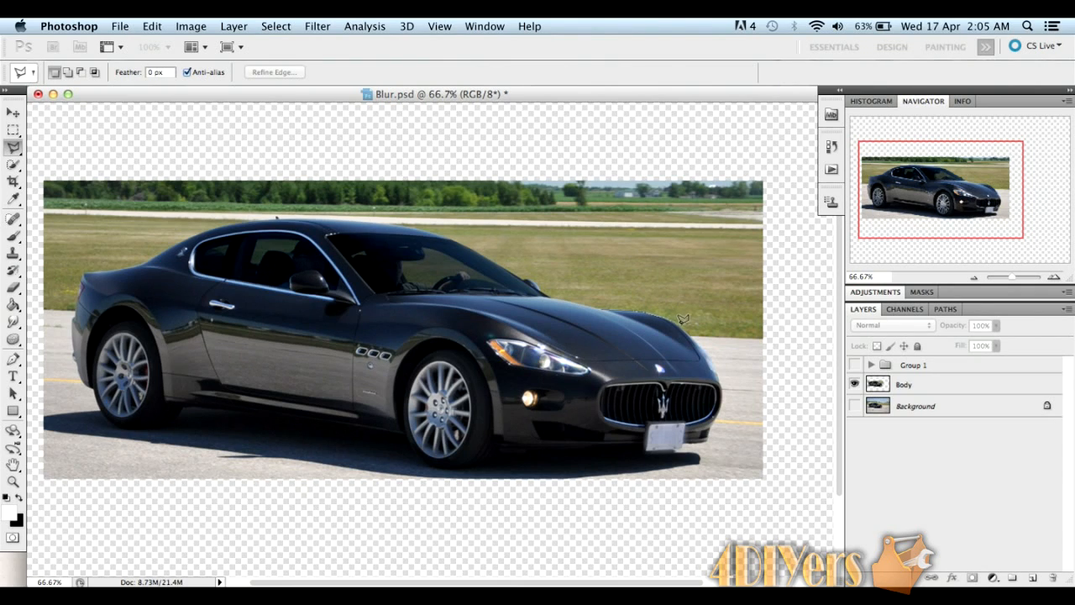
mouse_move(719, 356)
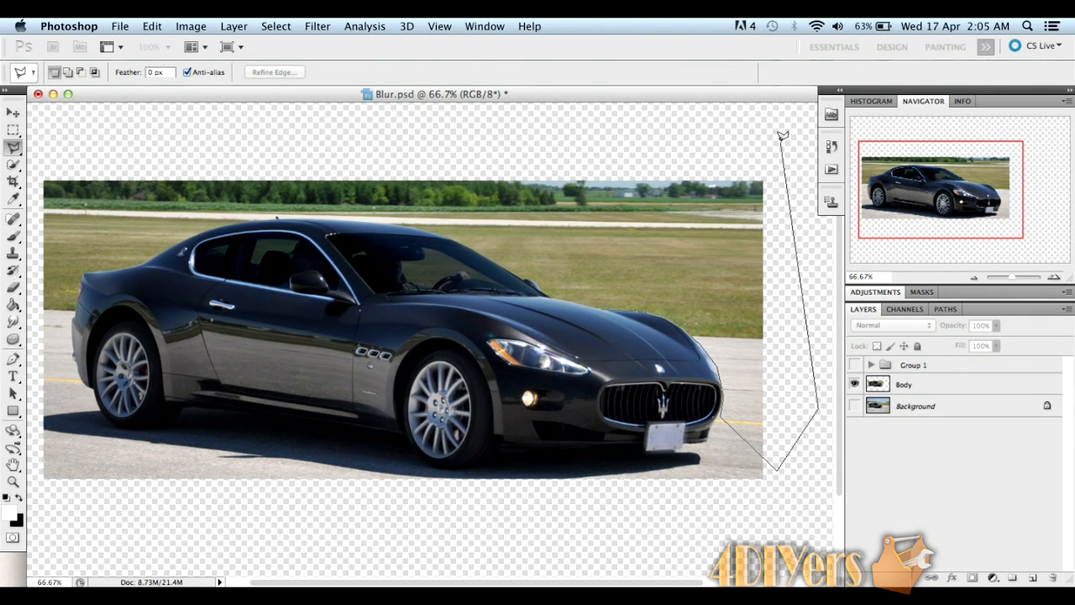
left_click(527, 141)
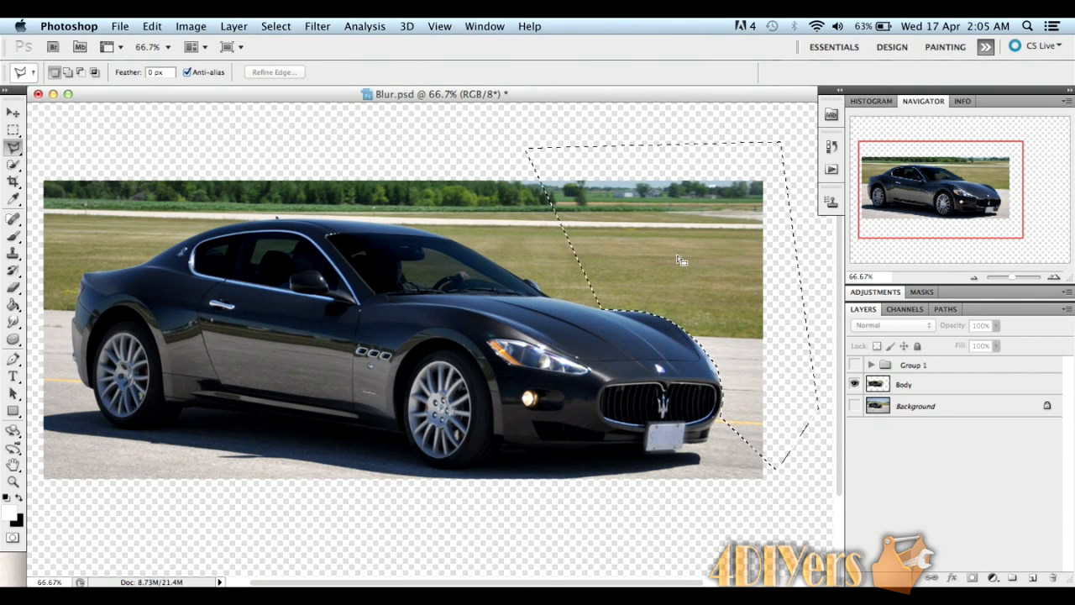
left_click(904, 383)
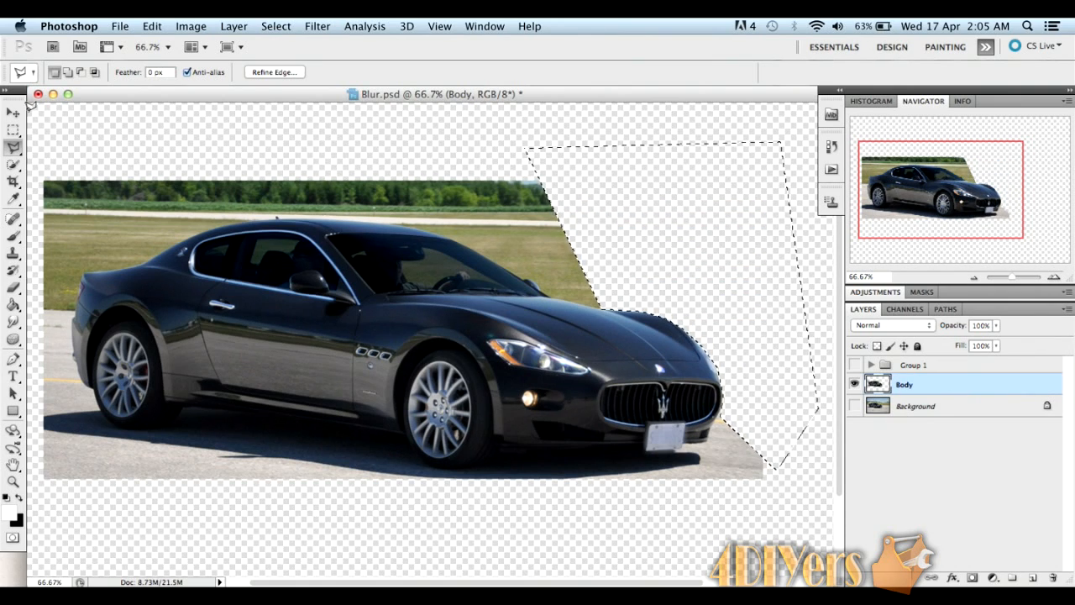
left_click(14, 128)
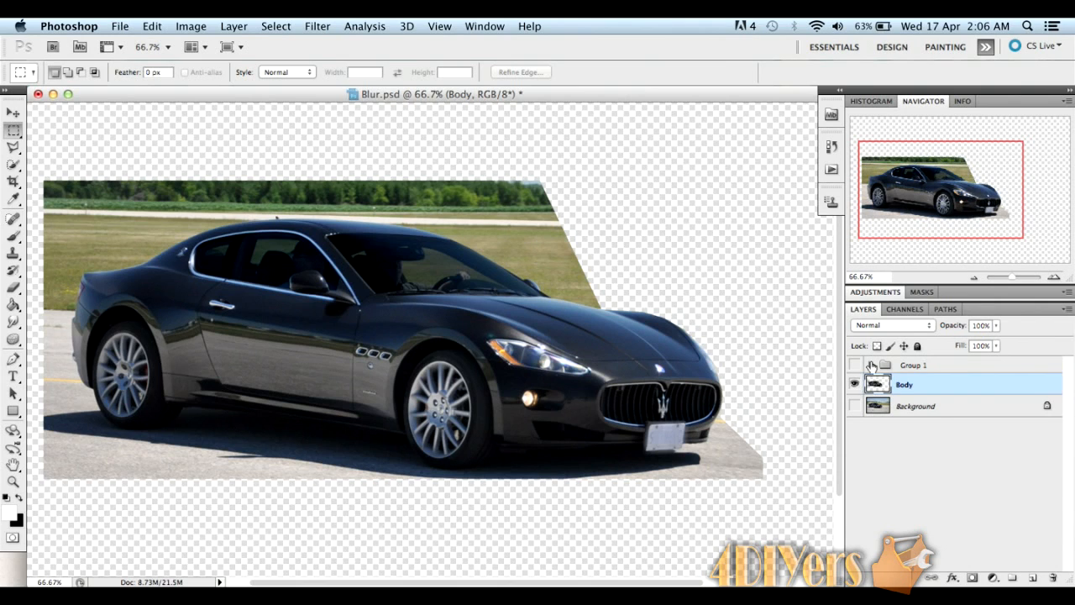
Expand Group 1 and leave only the Front Wheel and Rear Wheel layers visible
left_click(883, 363)
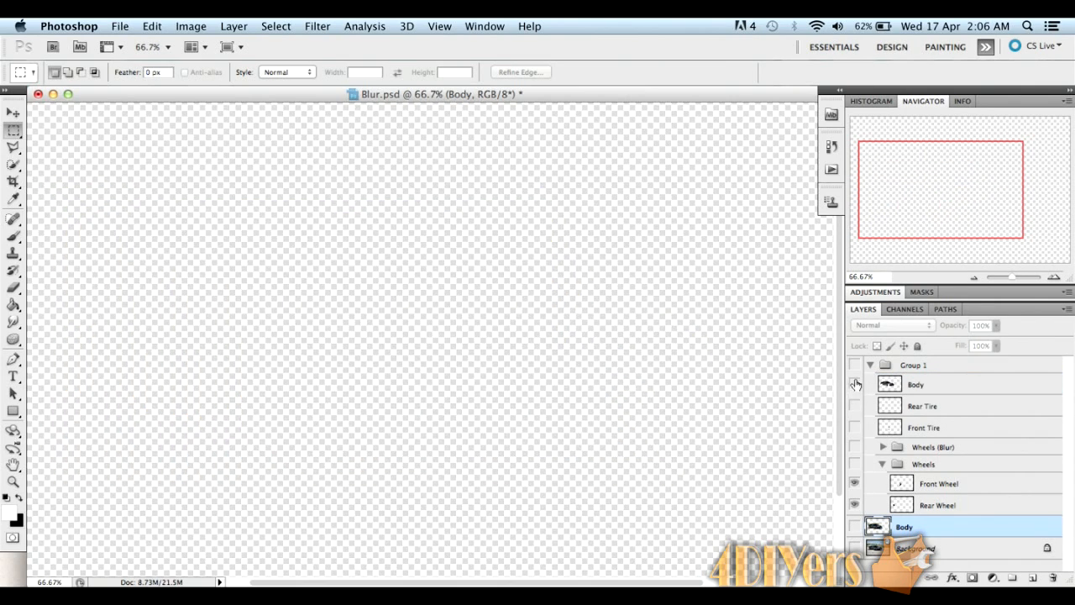
left_click(855, 383)
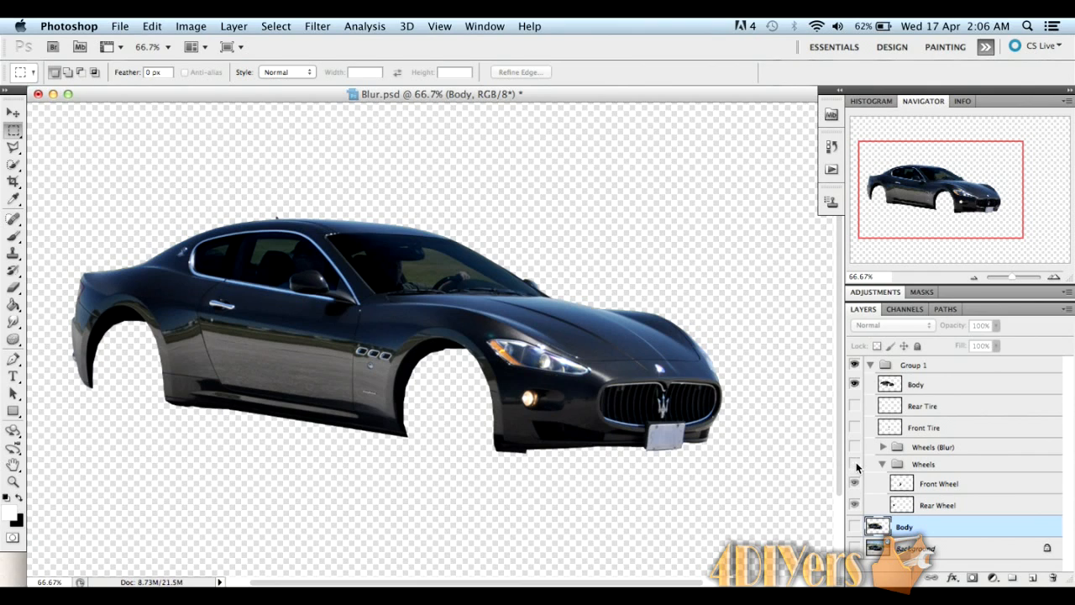
left_click(855, 464)
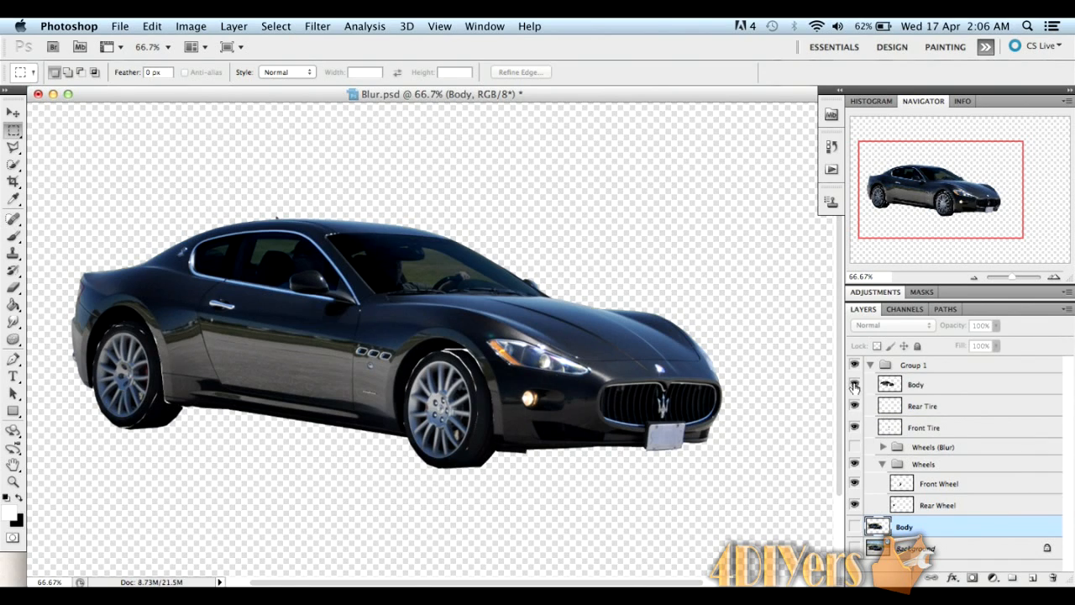
left_click(855, 384)
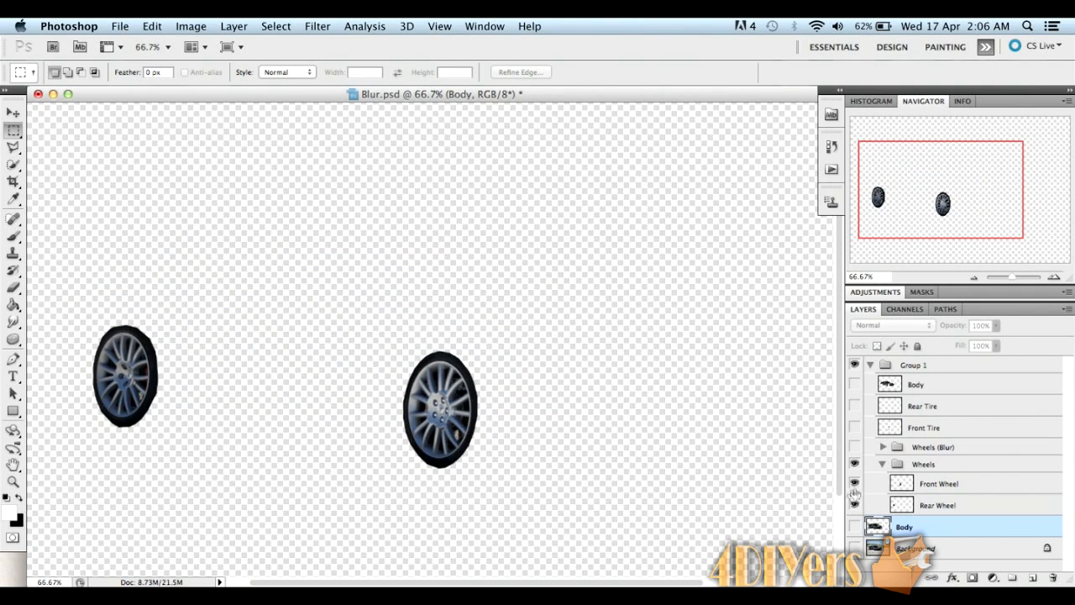
Copy the front wheel and create a new Clipboard-sized document for it
left_click(939, 484)
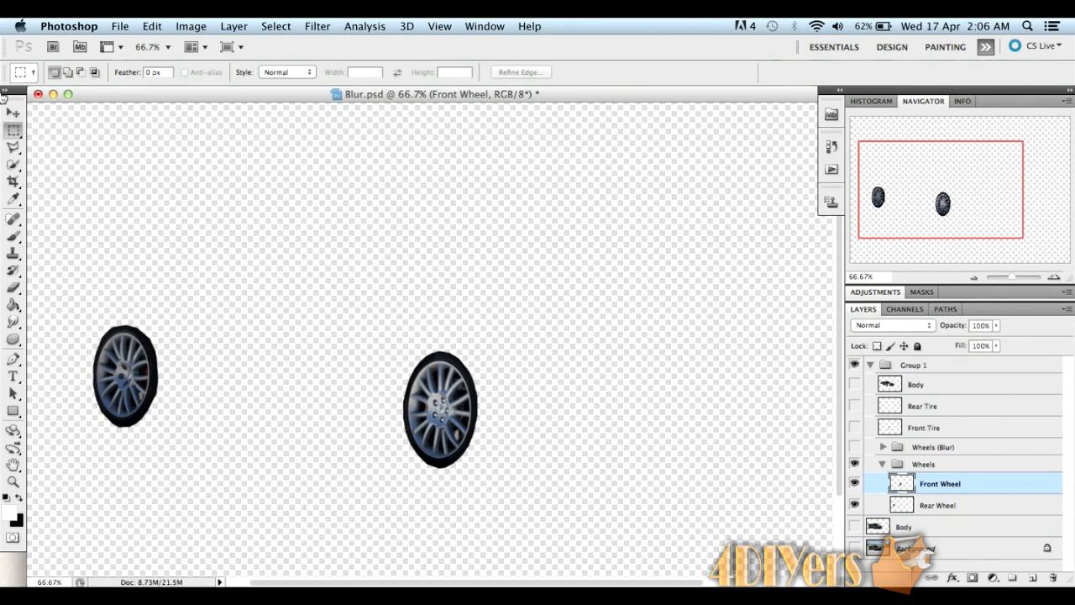
mouse_move(494, 339)
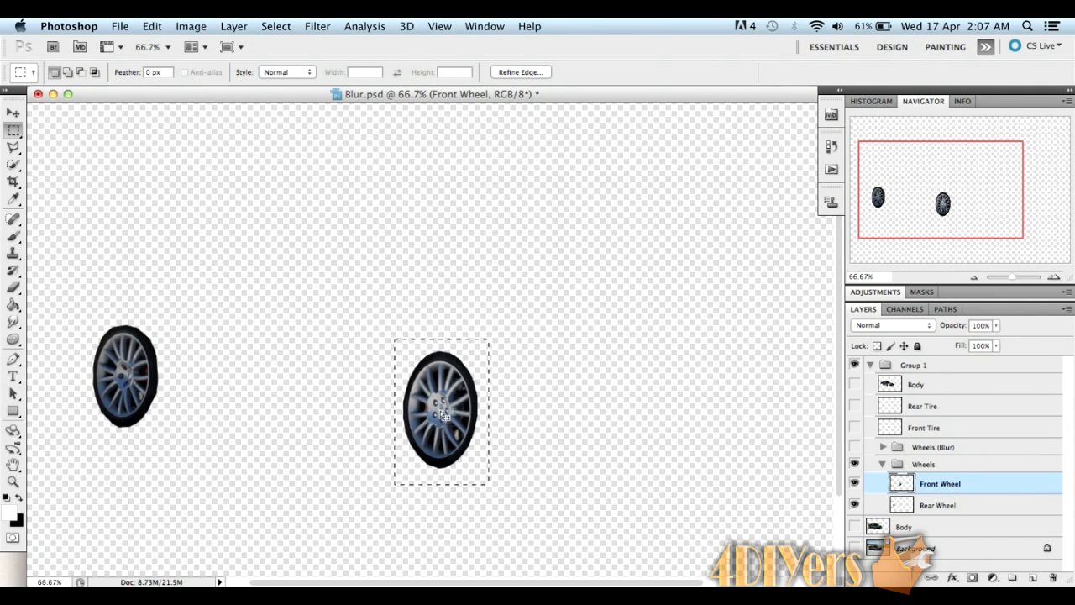
mouse_move(434, 440)
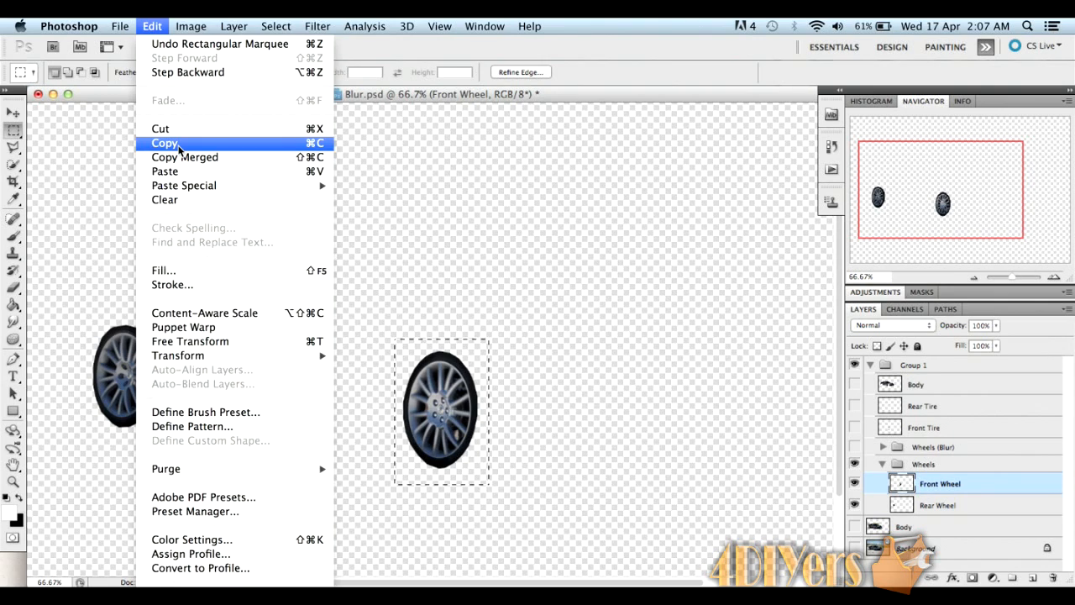
left_click(120, 27)
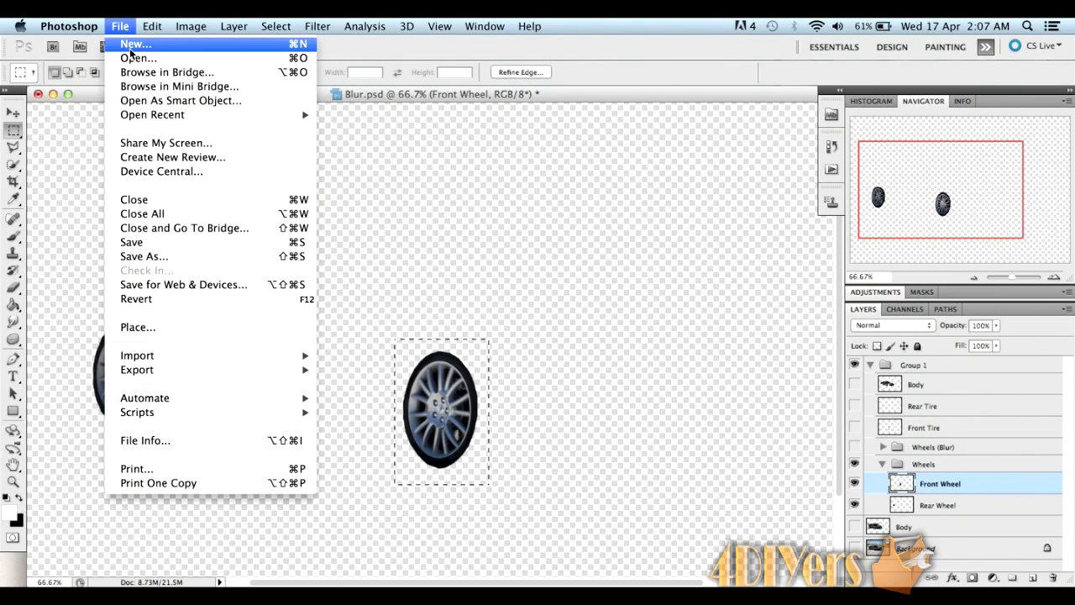
left_click(135, 44)
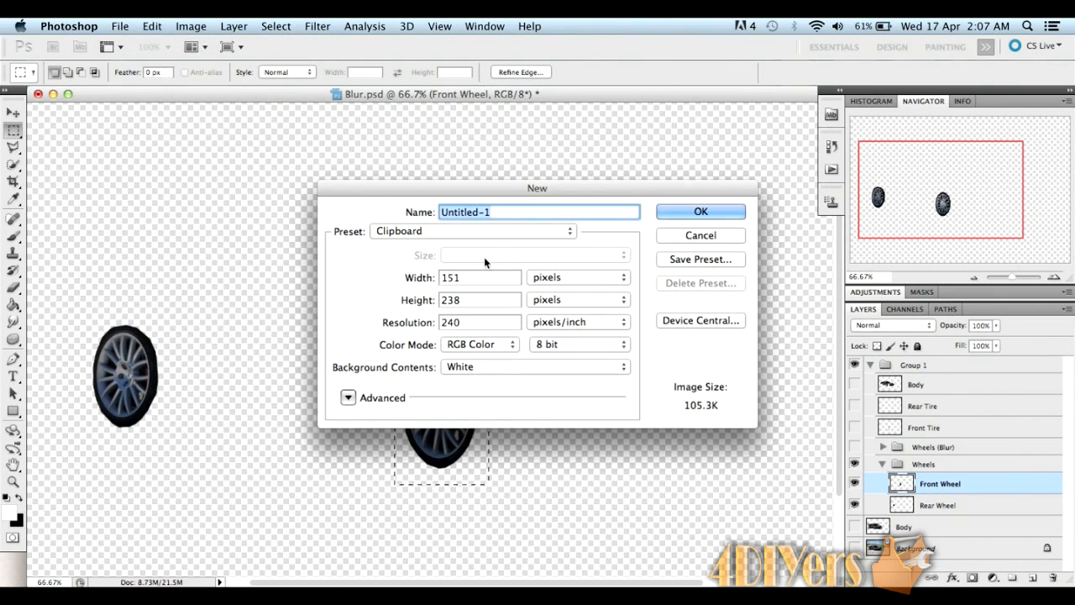
mouse_move(423, 284)
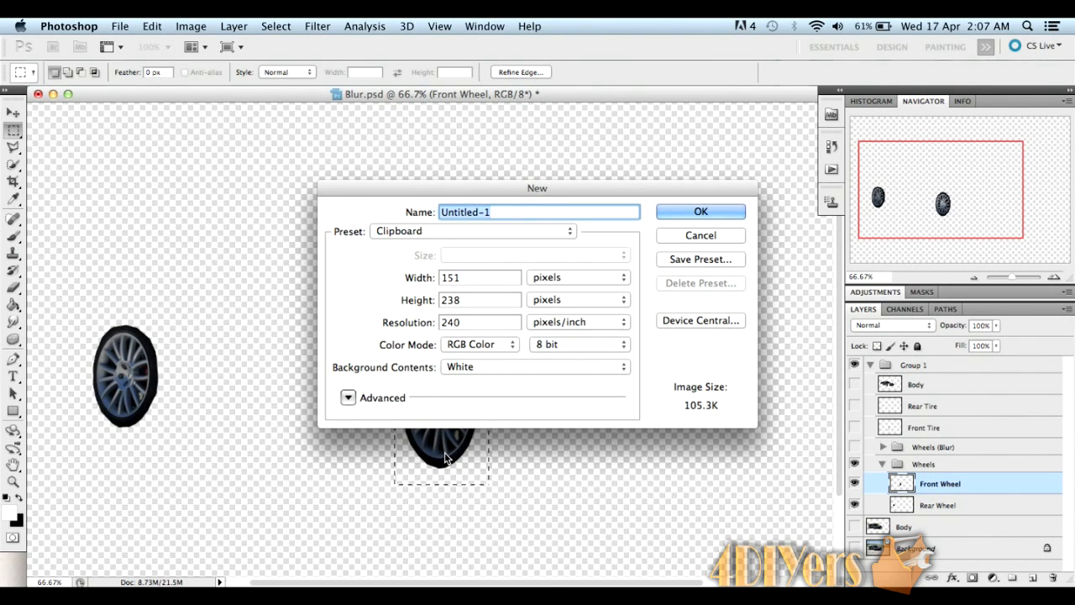
mouse_move(620, 262)
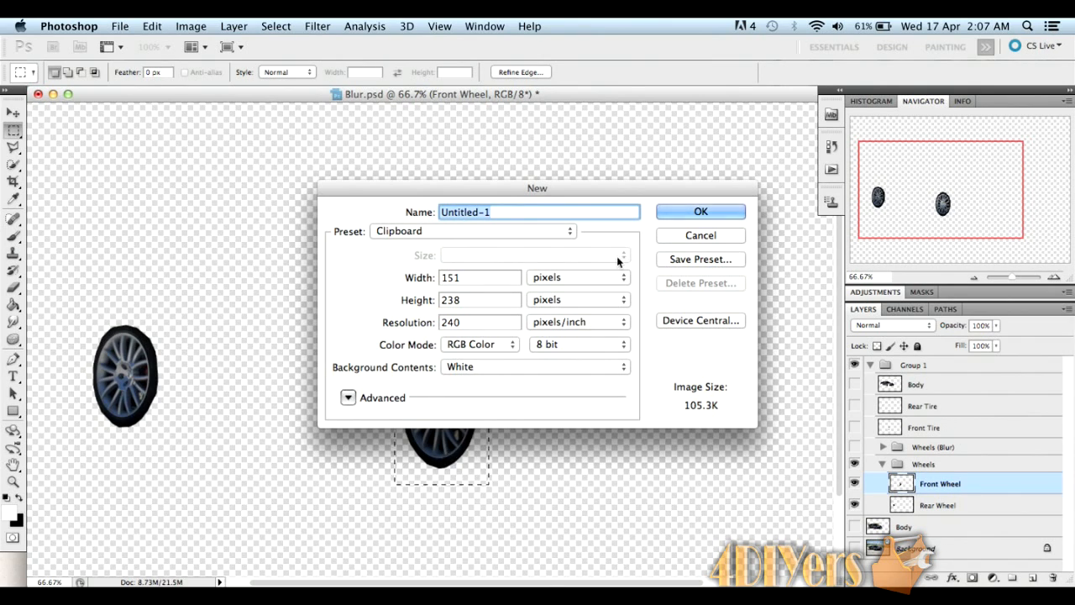
left_click(700, 211)
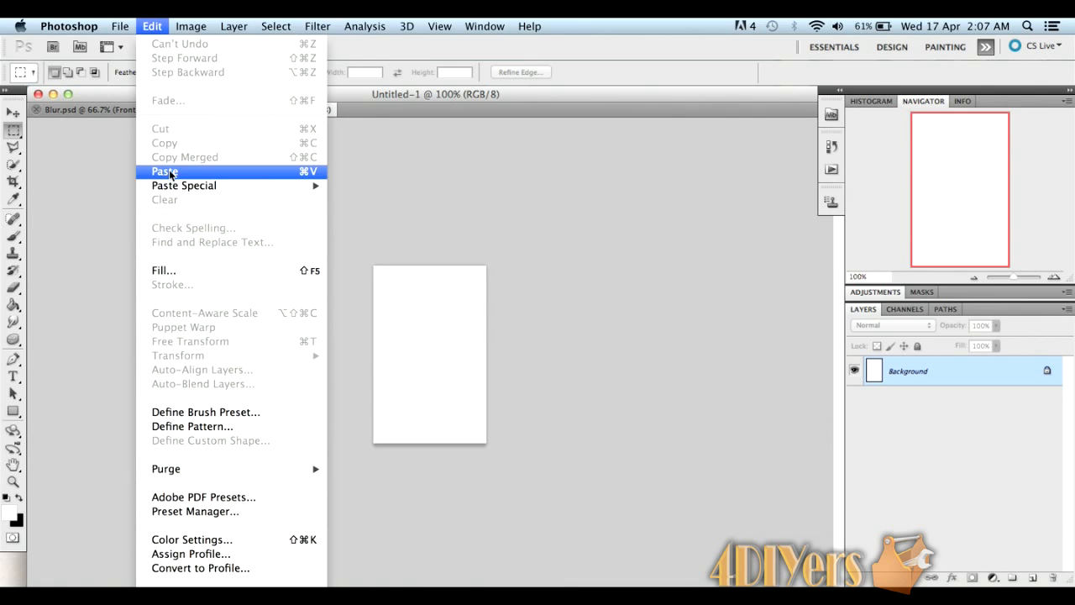
Paste the wheel, hide the white background and apply a Spin Radial Blur, Best quality, Amount 10
left_click(165, 172)
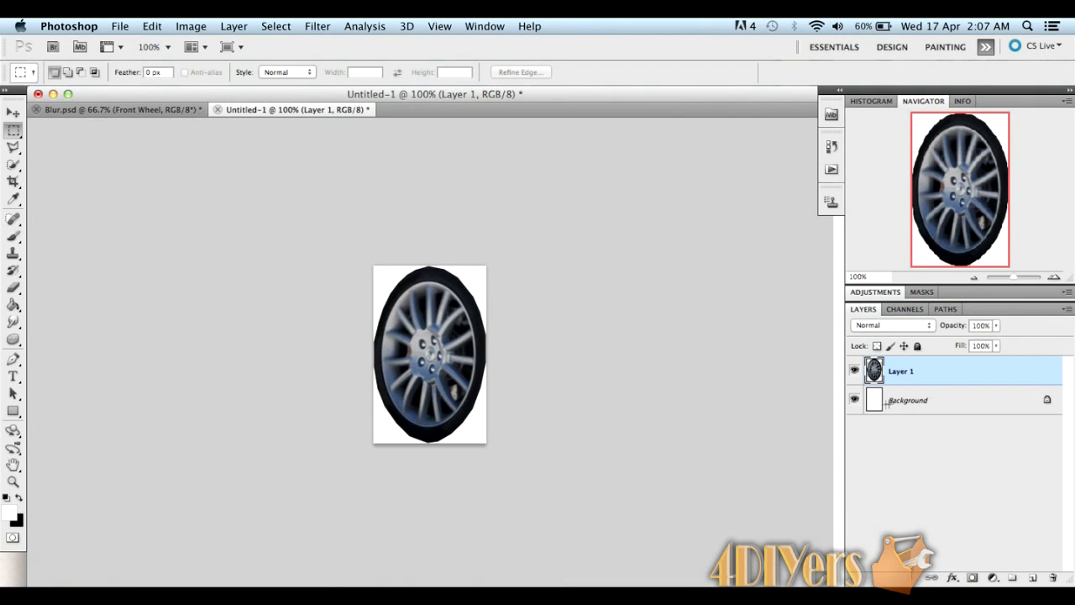
left_click(853, 399)
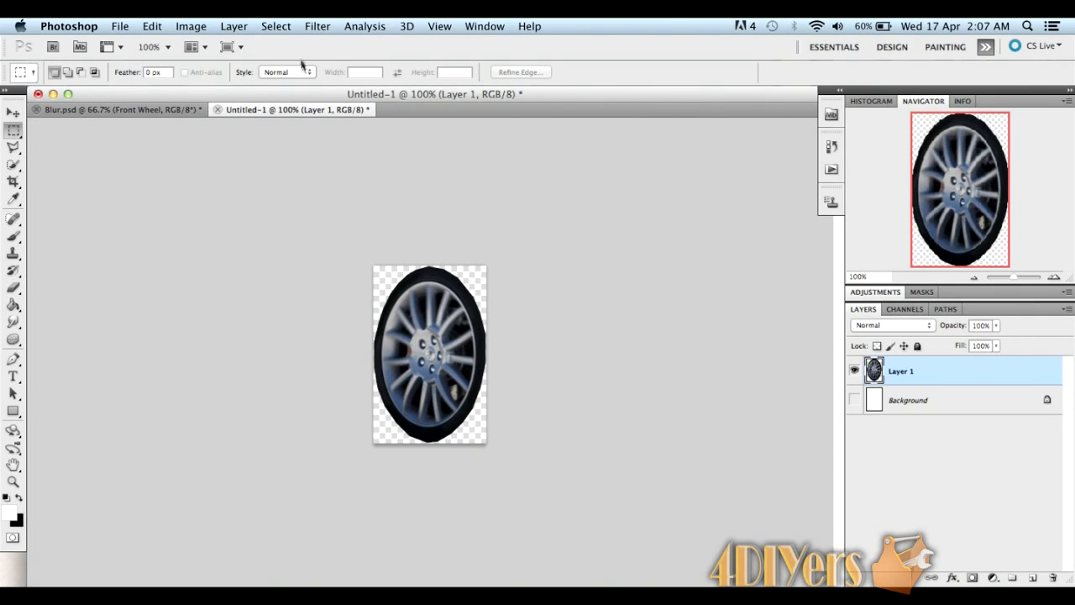
left_click(315, 26)
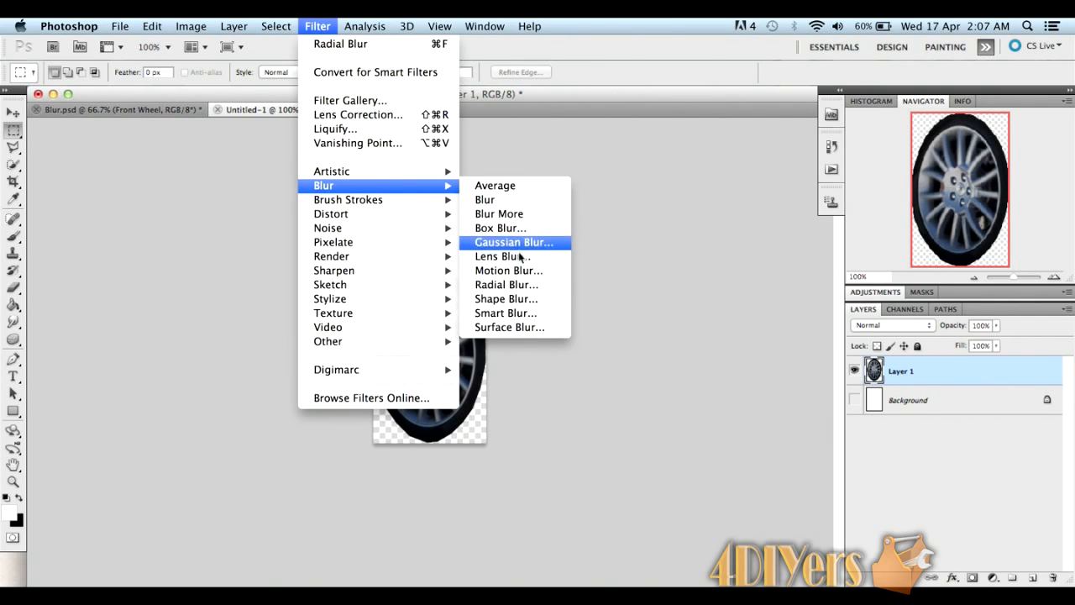
left_click(506, 284)
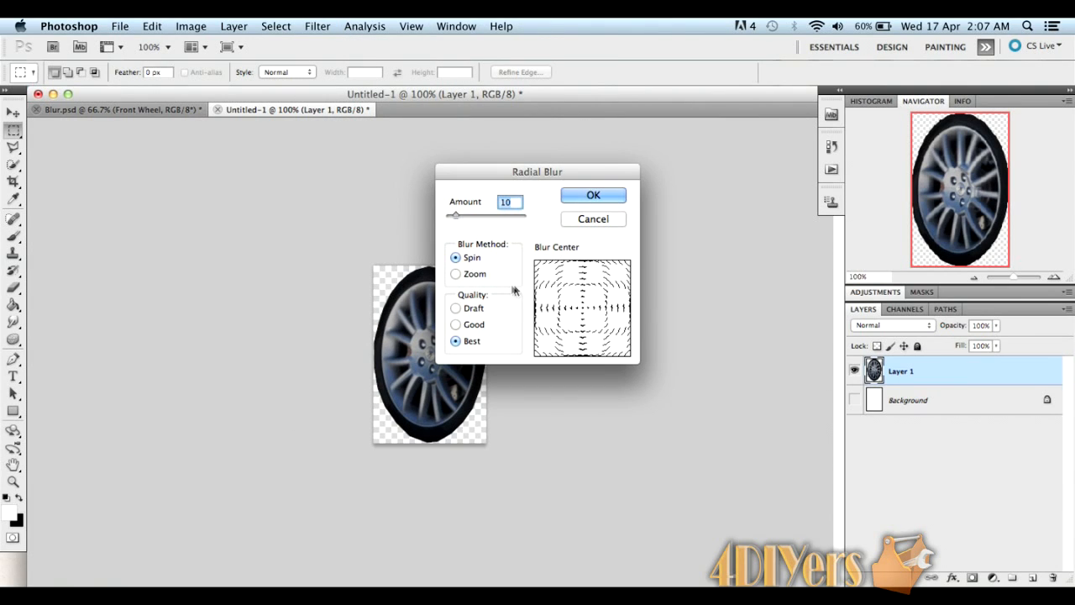
mouse_move(485, 250)
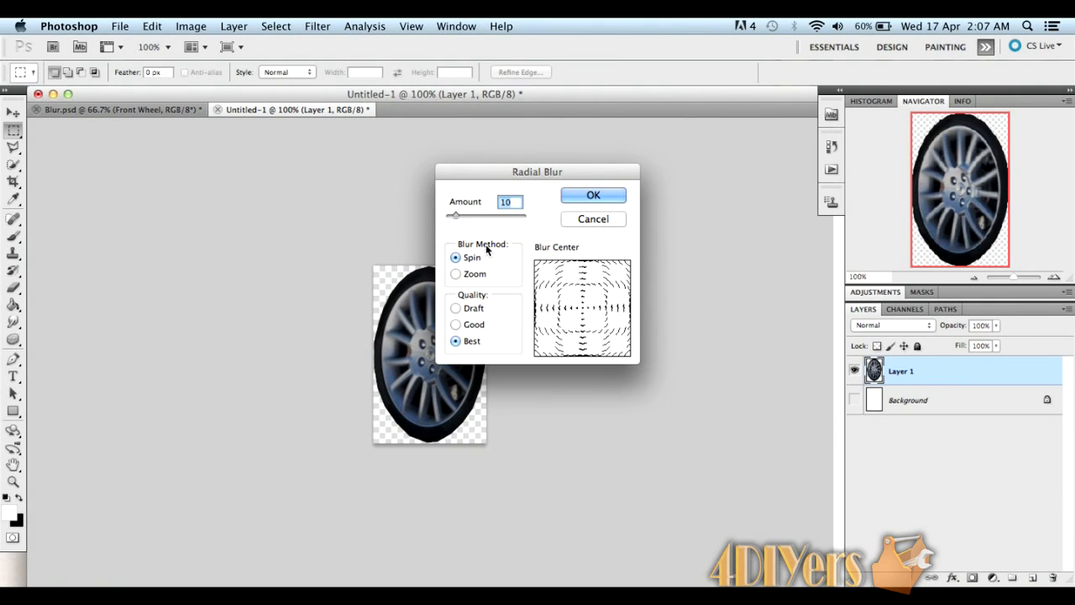
mouse_move(484, 265)
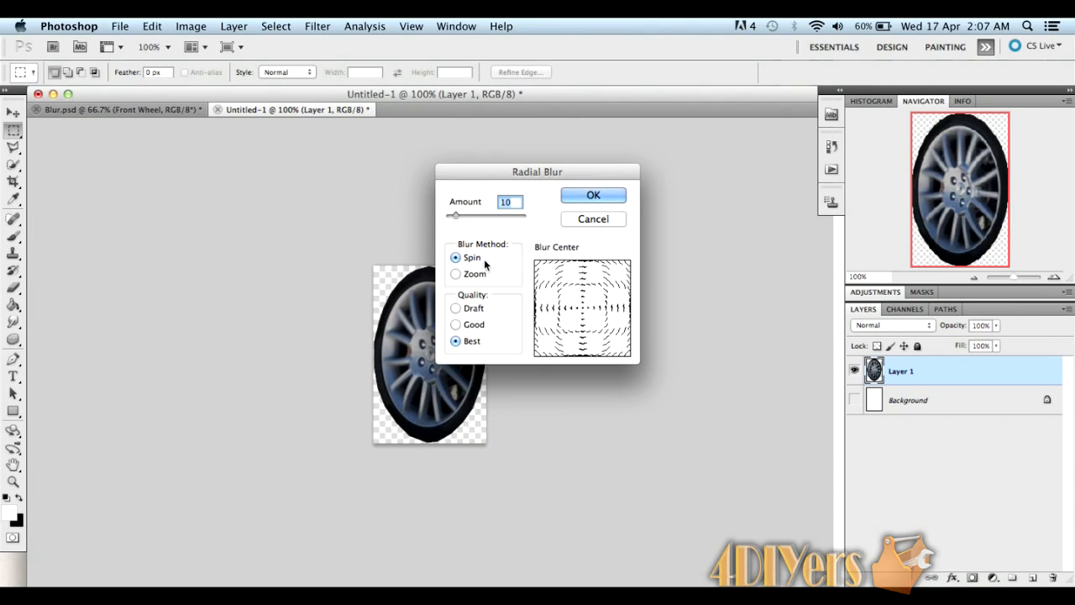
mouse_move(488, 326)
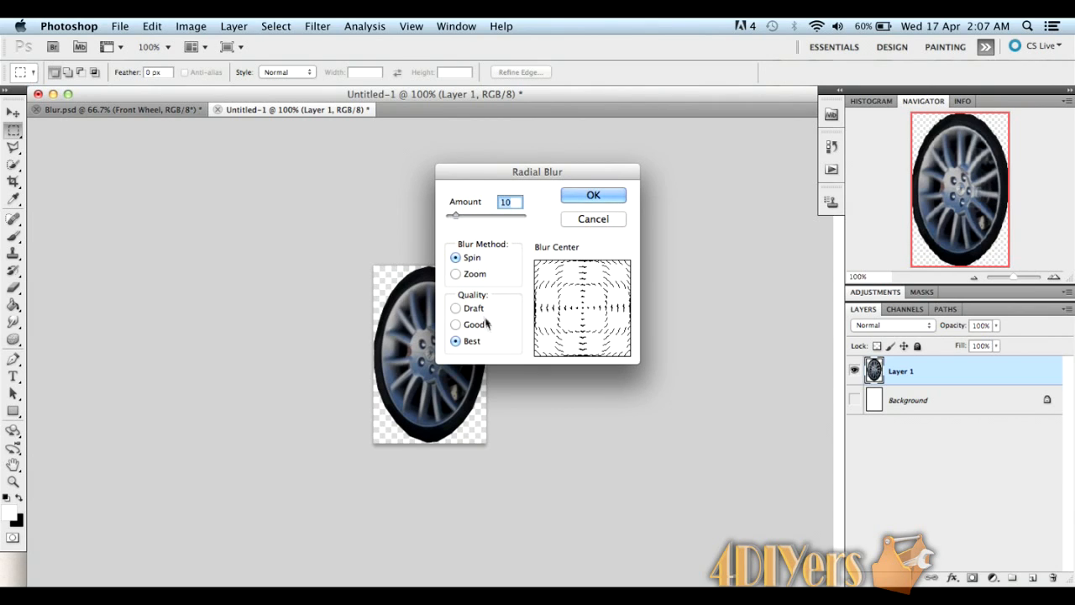
mouse_move(595, 305)
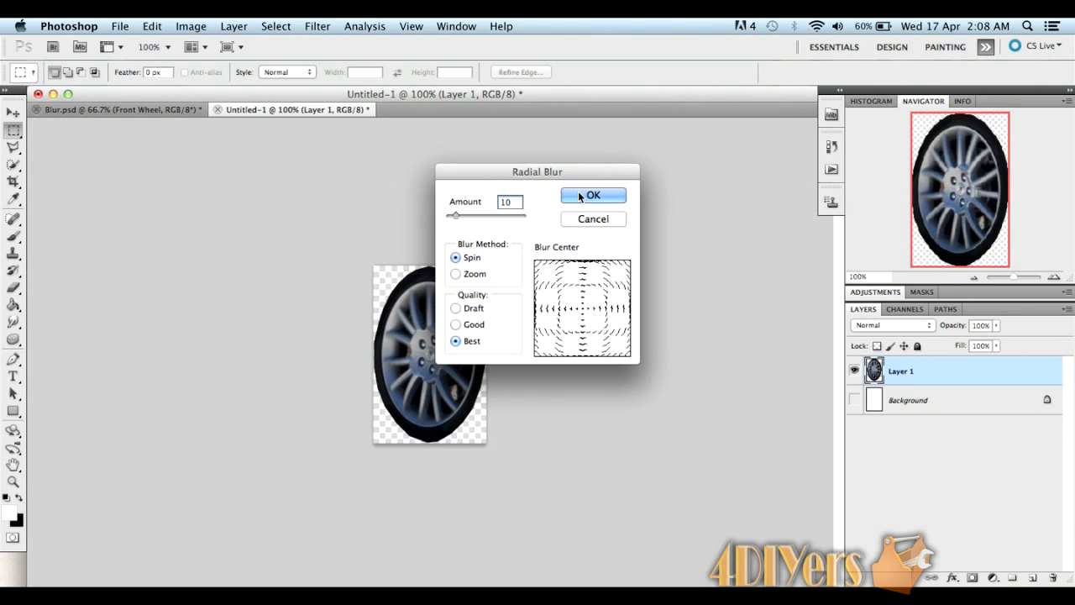
left_click(593, 195)
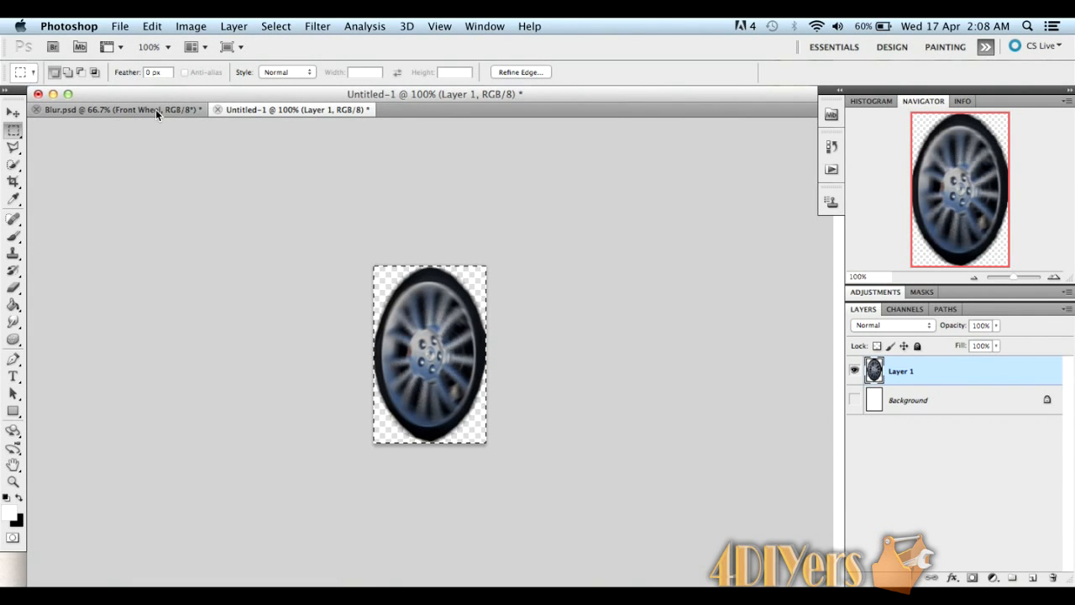
Paste the blurred wheel into Blur.psd over the front wheel, accepting the profile conversion
left_click(118, 109)
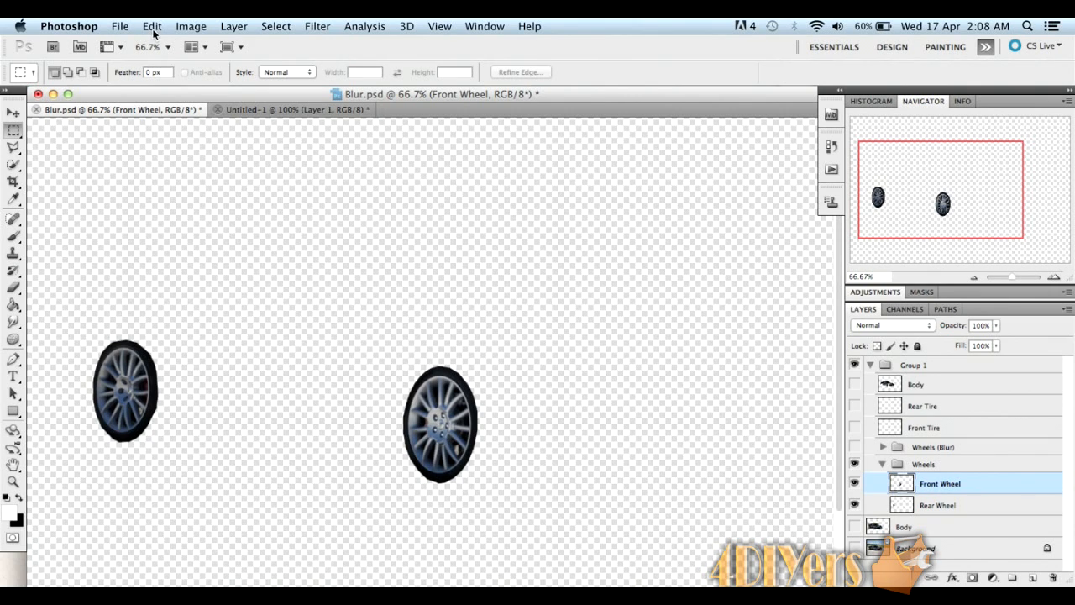
left_click(151, 27)
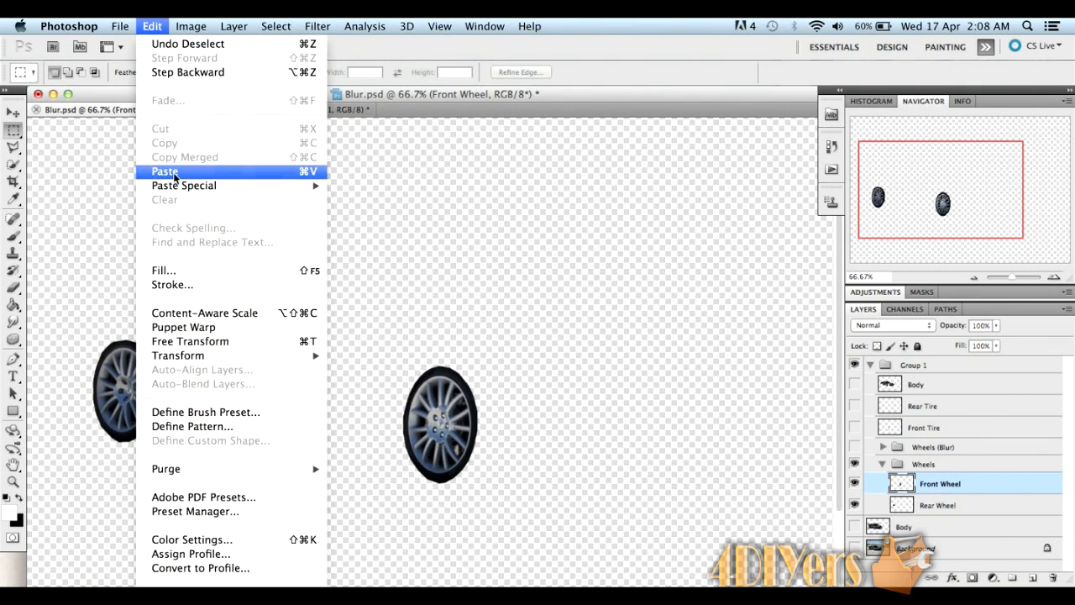
left_click(164, 171)
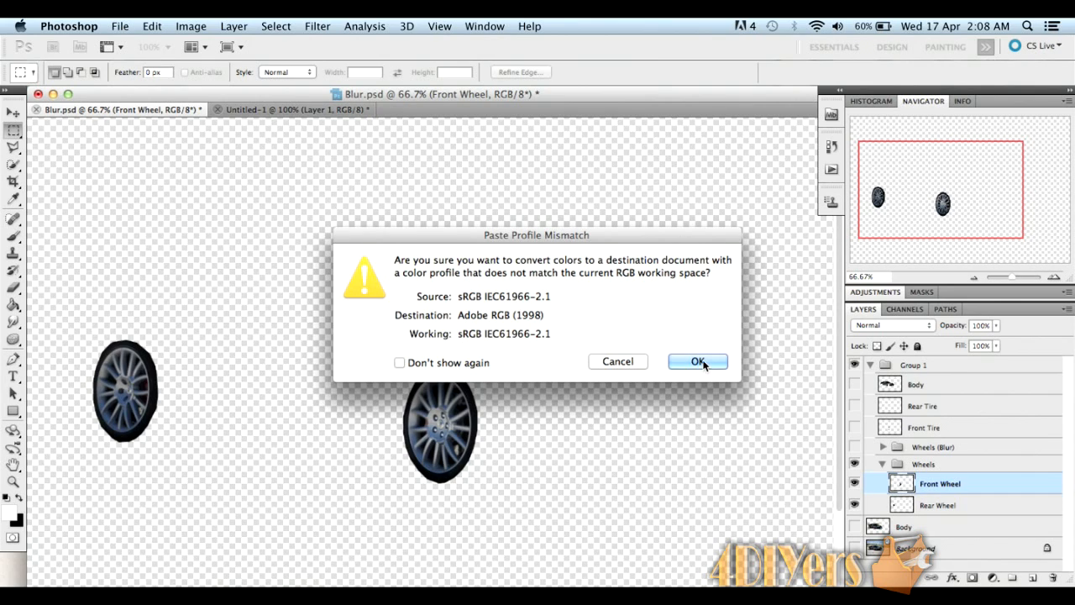
left_click(699, 361)
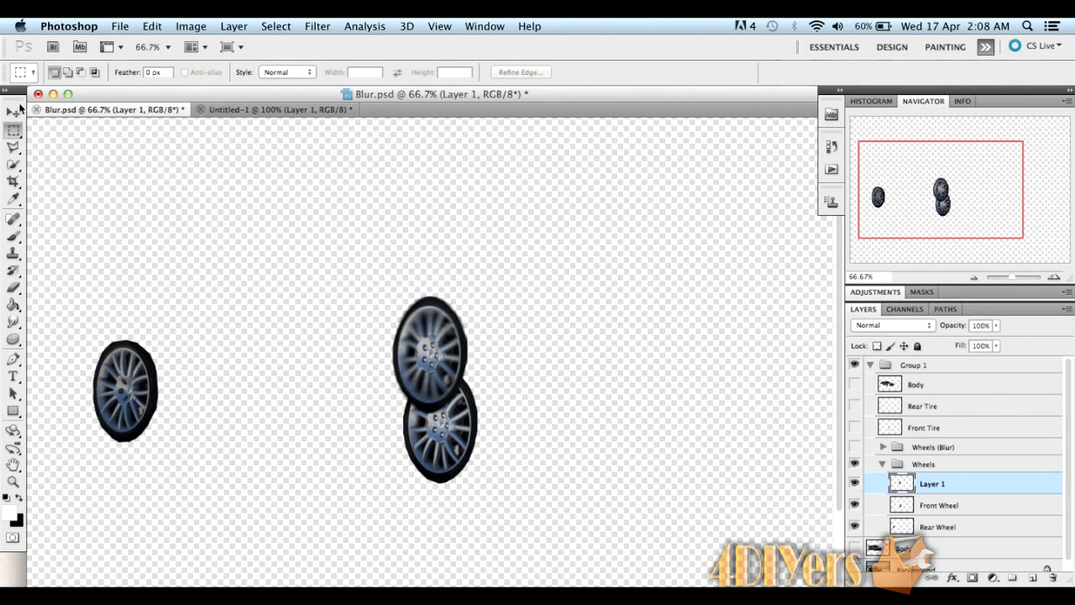
mouse_move(13, 111)
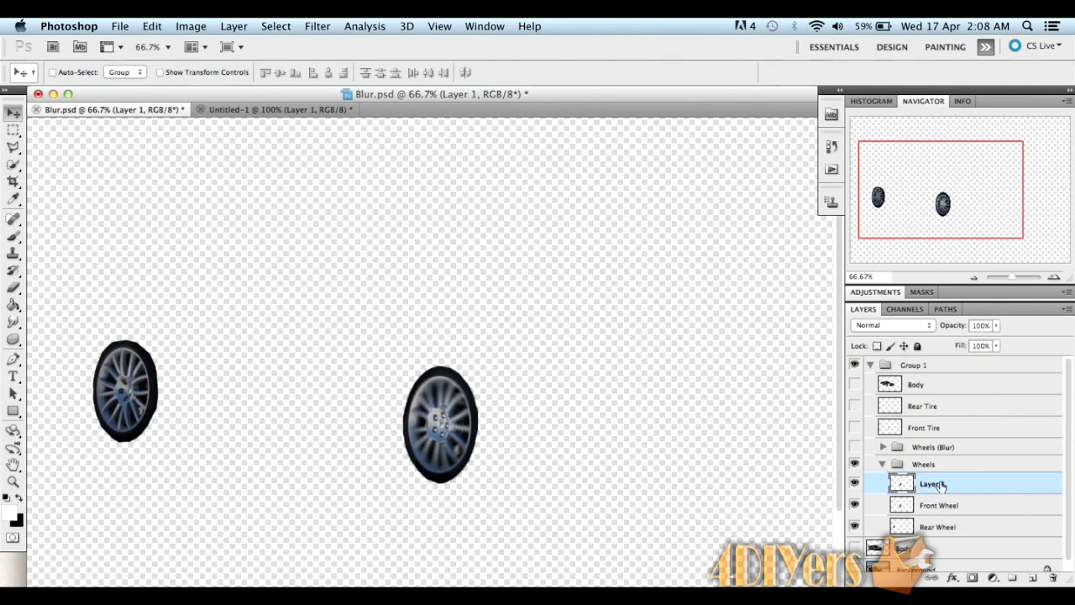
double_click(930, 484)
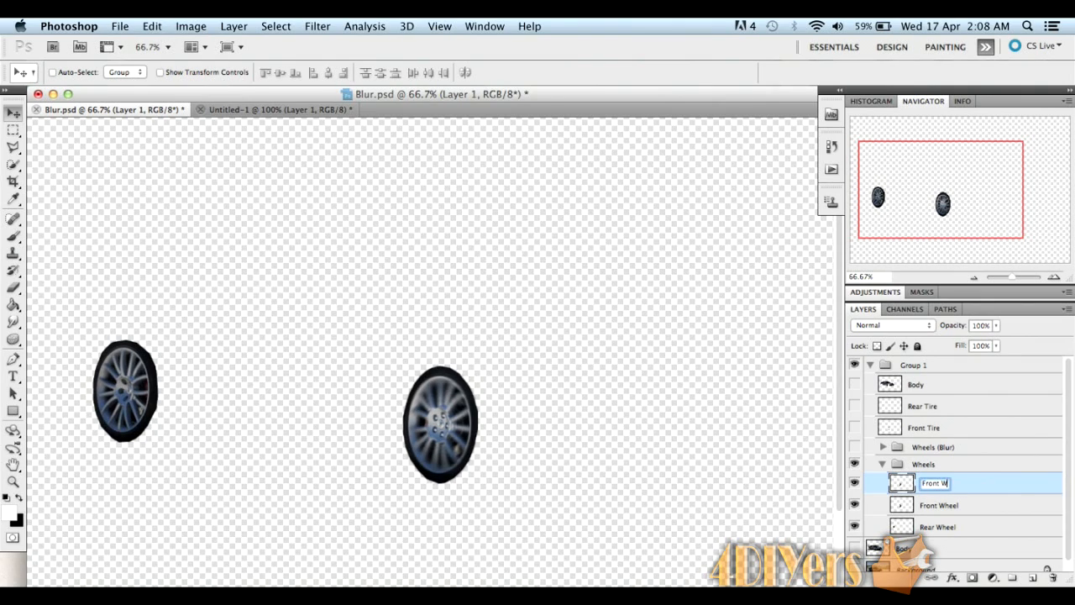
Rename the pasted layer to Front Wheel (Blur) and select it
type("Front Wheel (Blur")
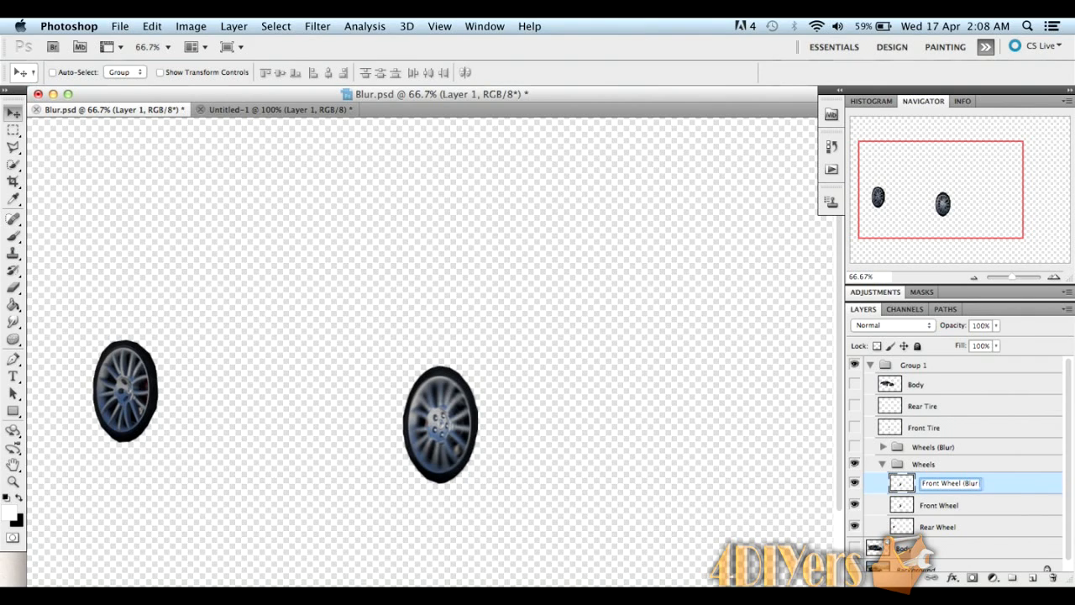
left_click(940, 504)
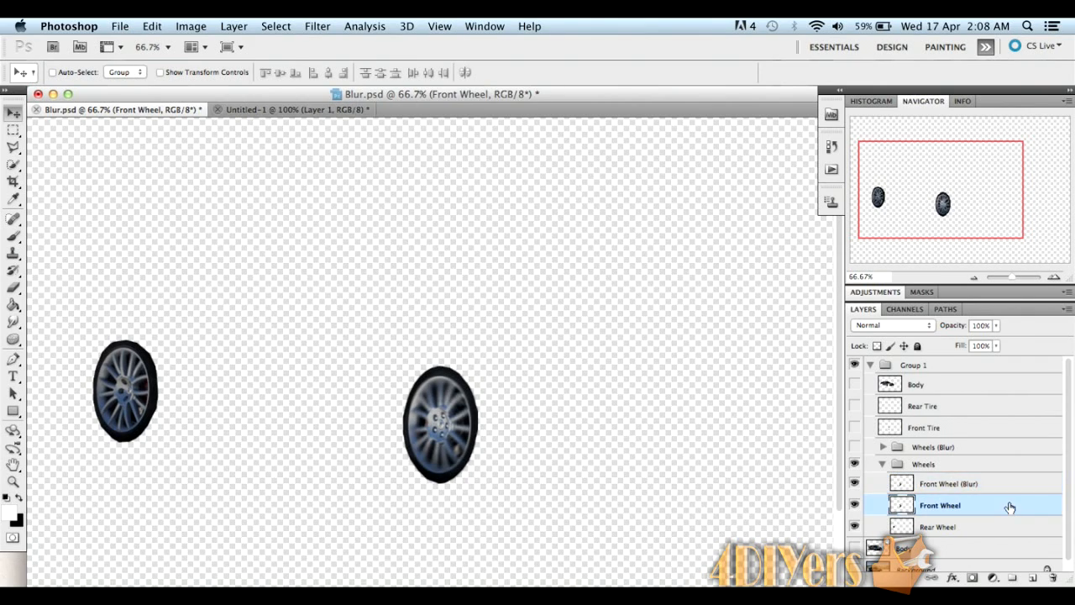
left_click(949, 484)
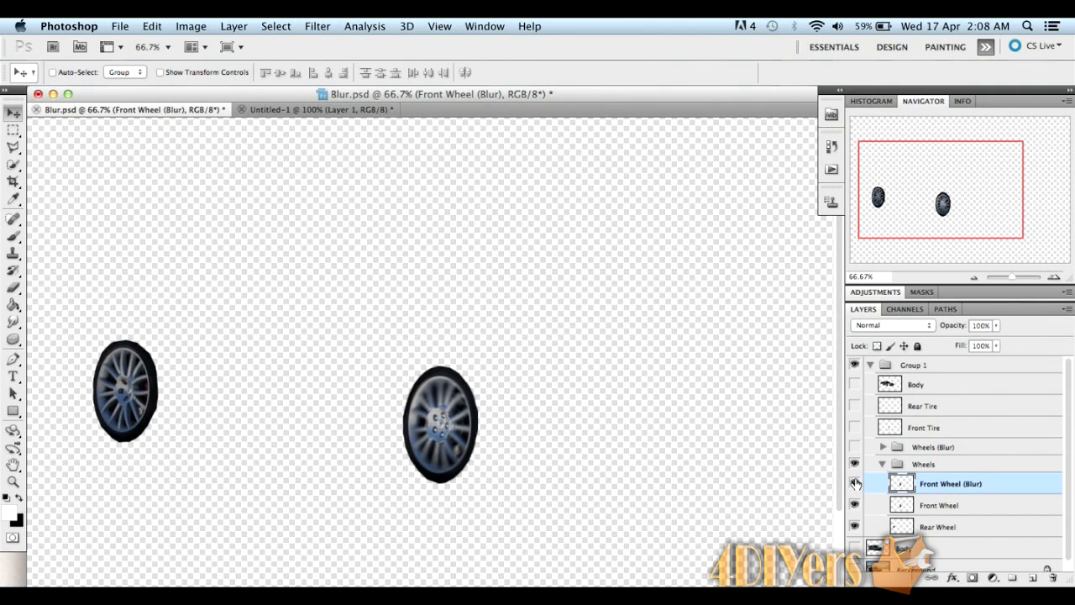
mouse_move(855, 483)
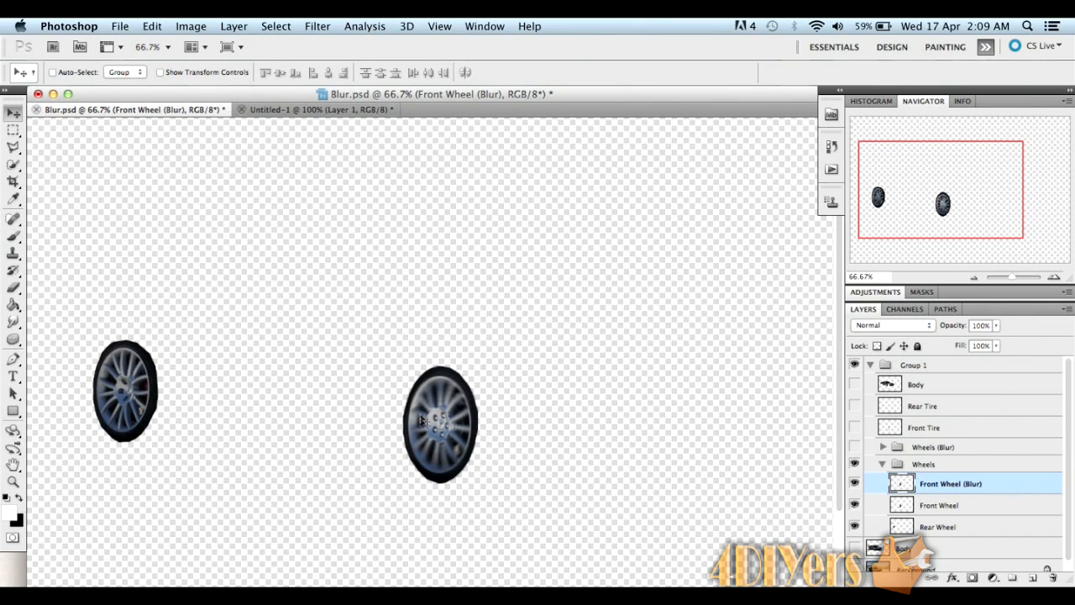
mouse_move(938, 531)
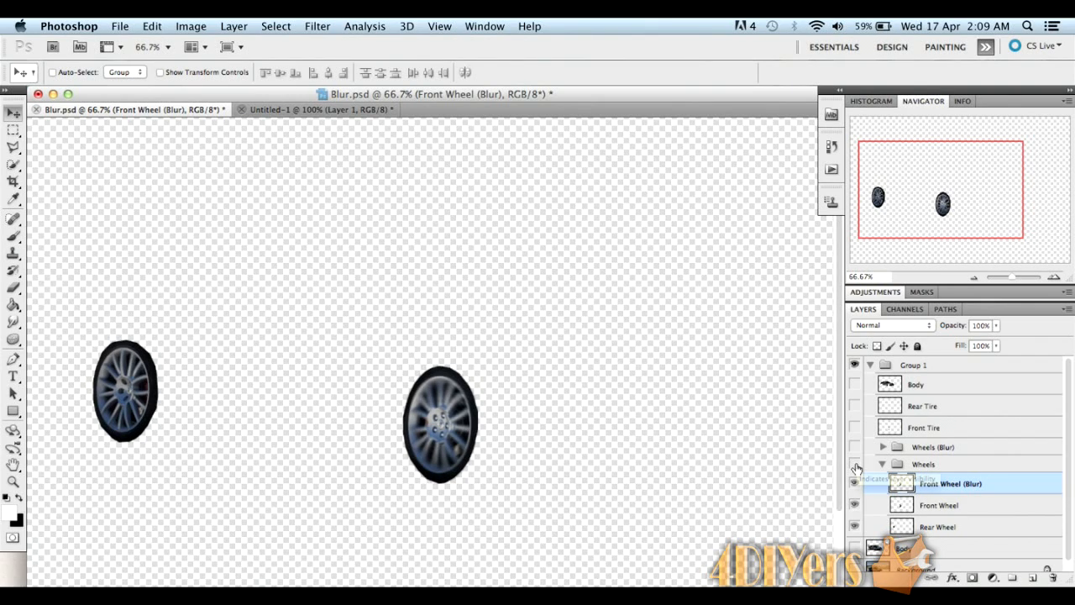
Keep the Wheels (Blur) group visible, hide the sharp Wheels group and show Body and Background
left_click(855, 464)
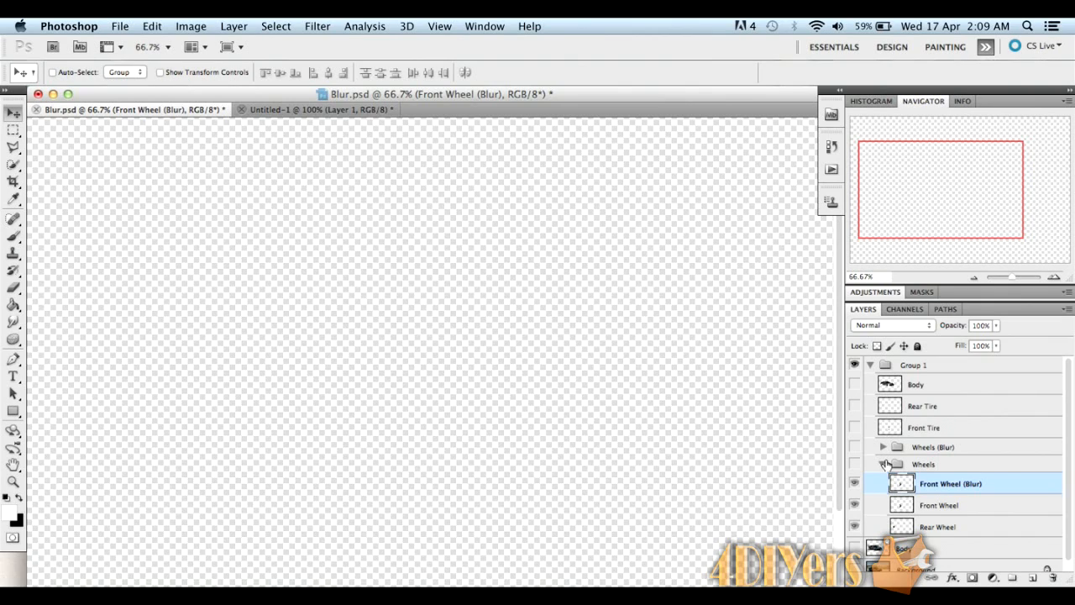
left_click(883, 447)
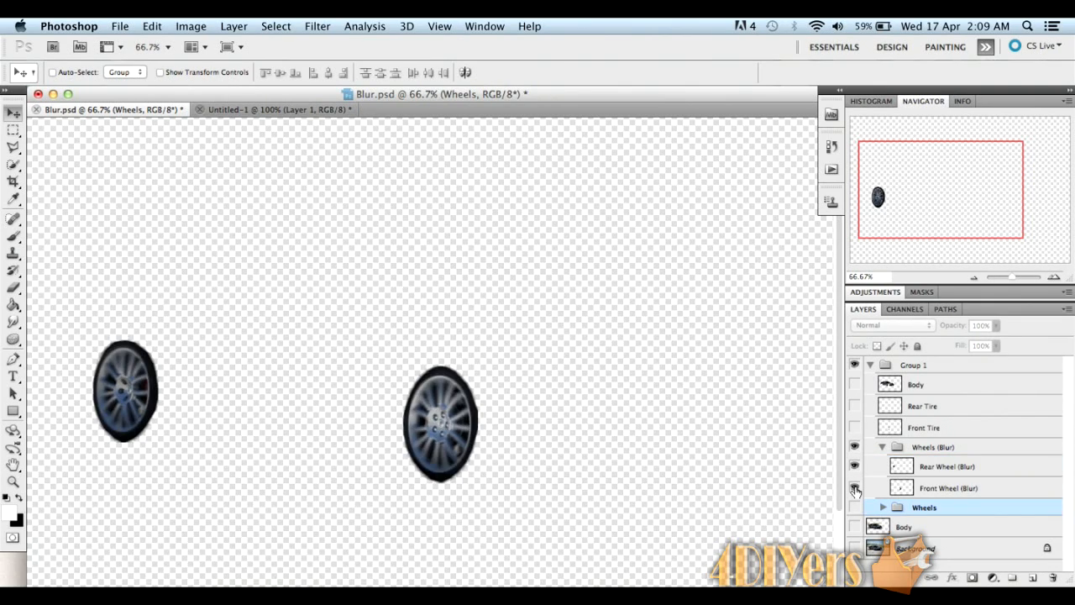
left_click(855, 487)
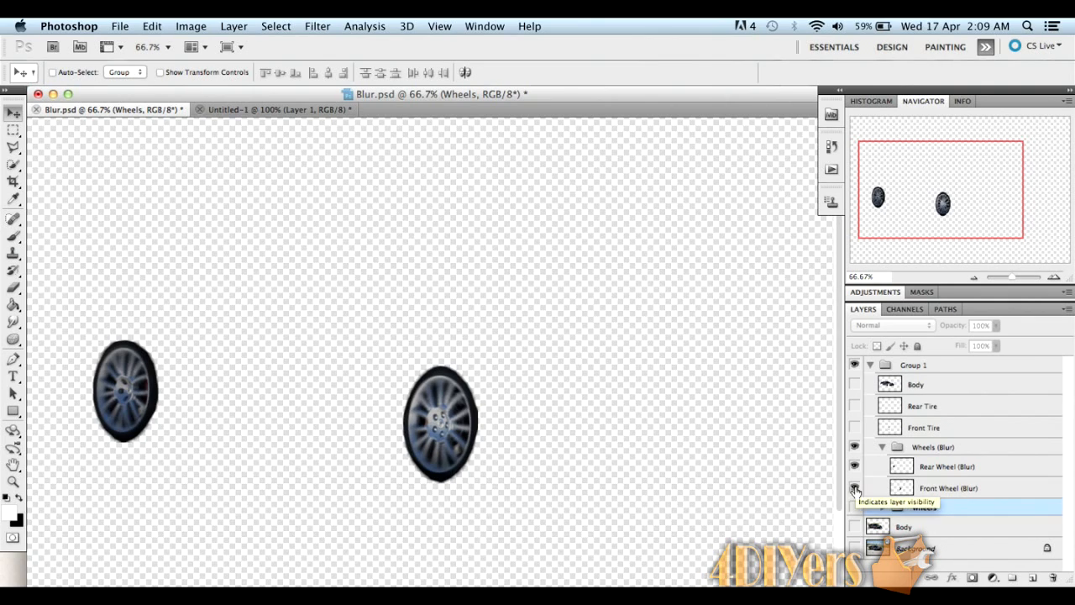
left_click(855, 487)
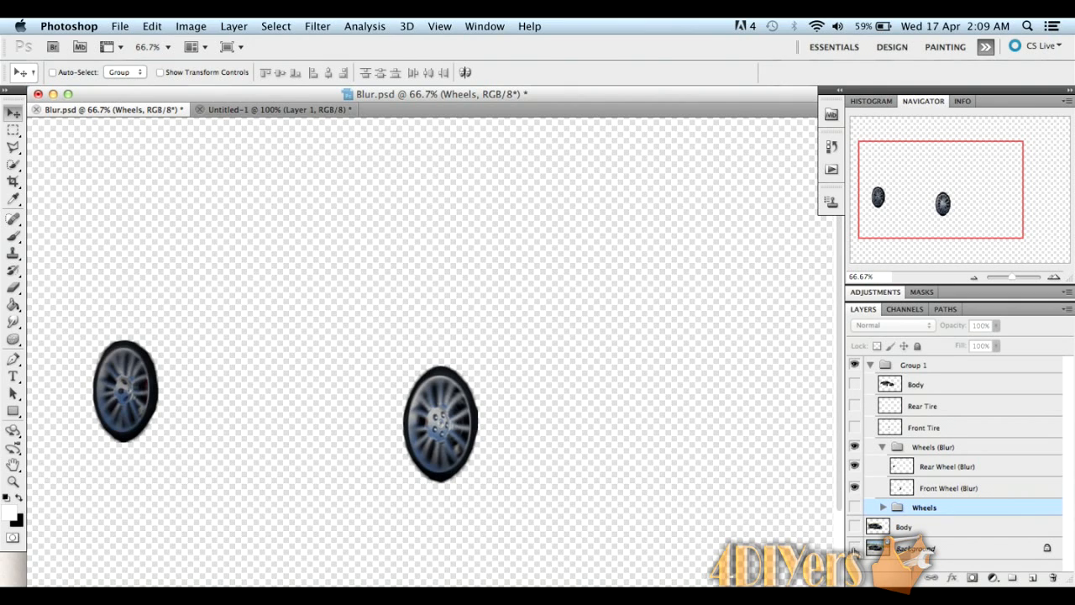
left_click(855, 547)
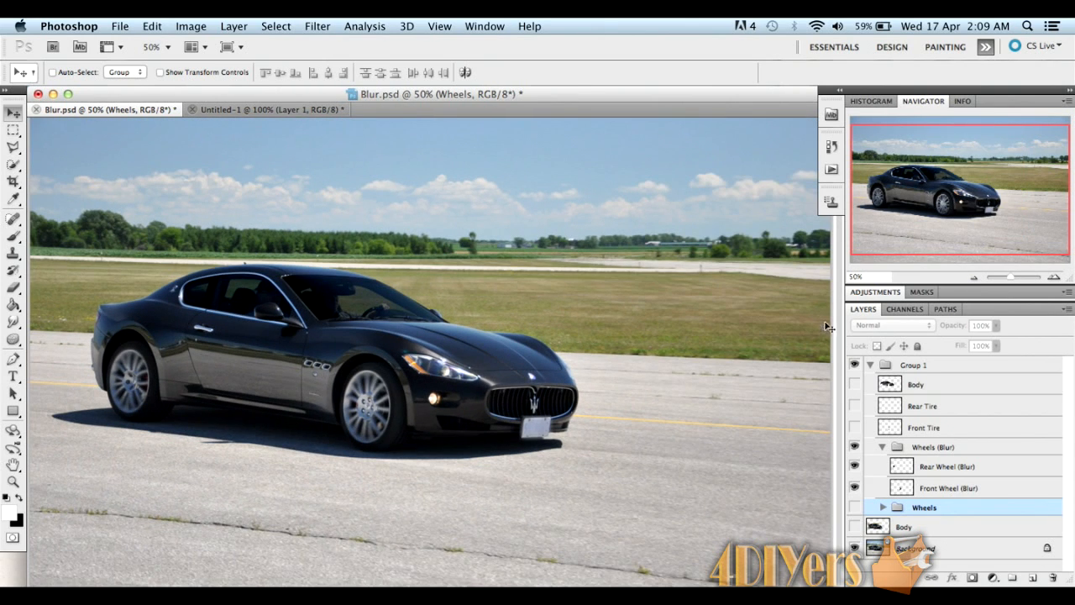
mouse_move(639, 323)
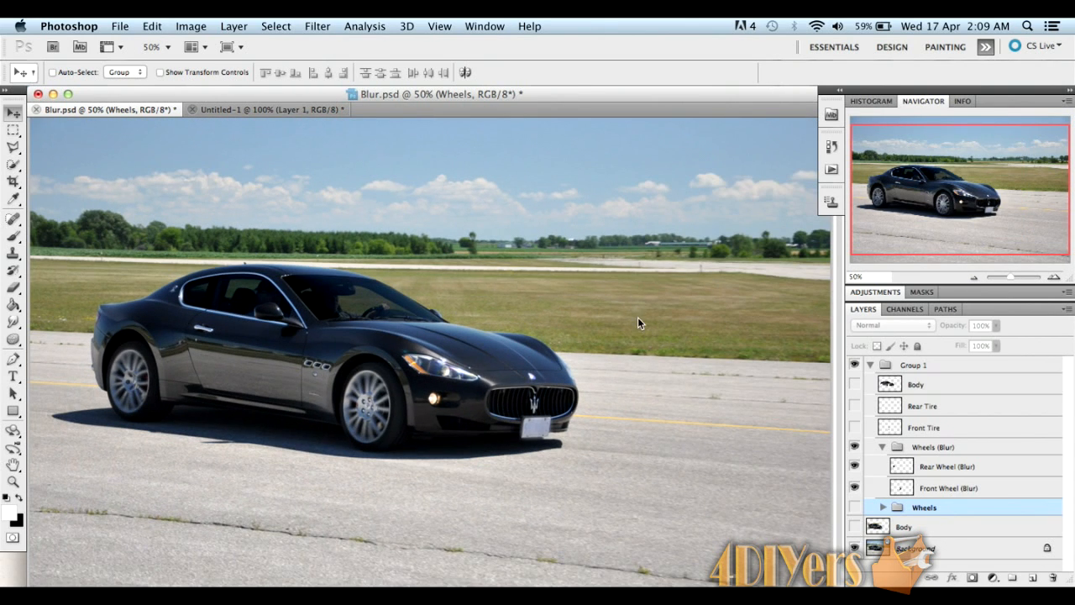
mouse_move(579, 394)
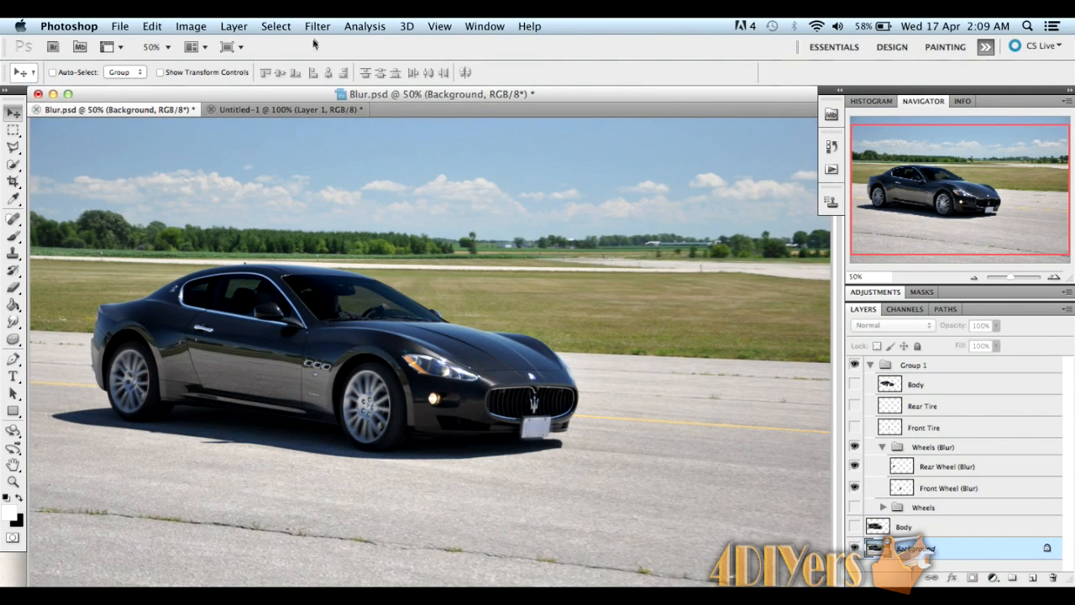
Apply a Motion Blur at -12° and 35 pixels to the background photo
left_click(316, 27)
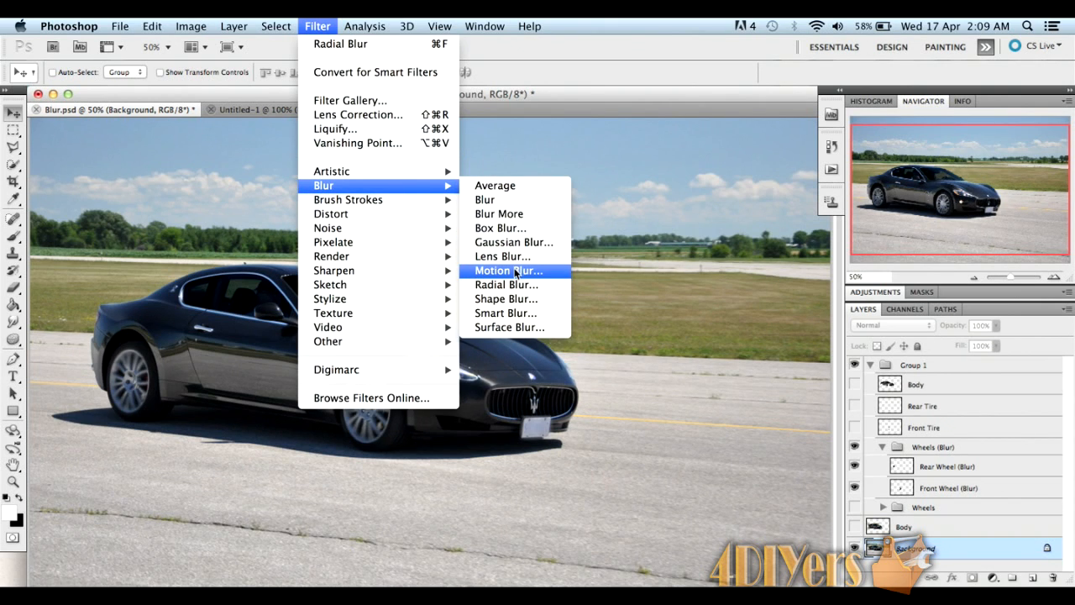
left_click(507, 270)
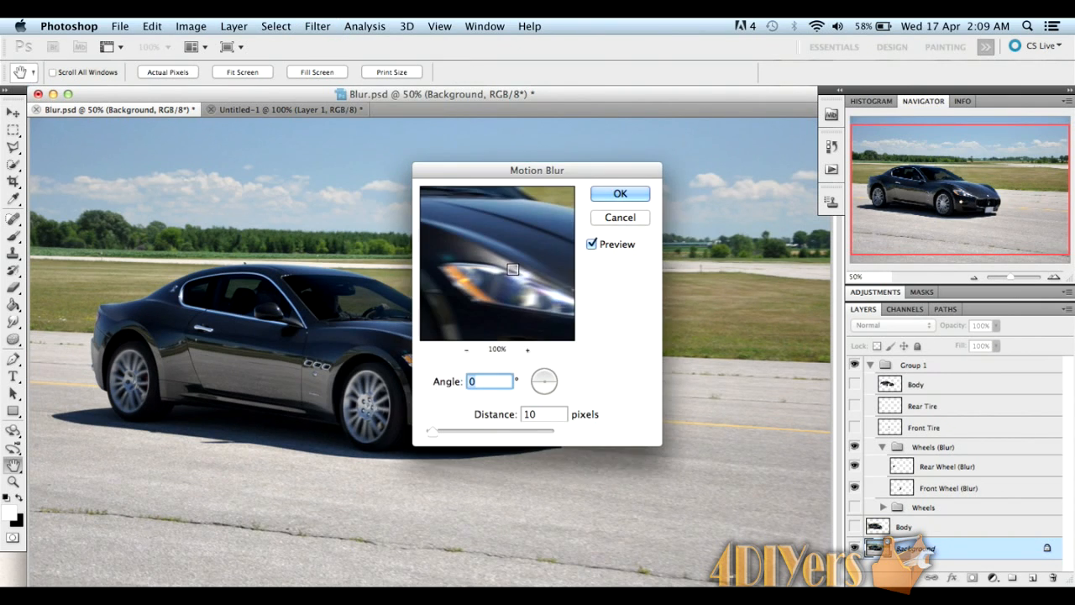
left_click(467, 349)
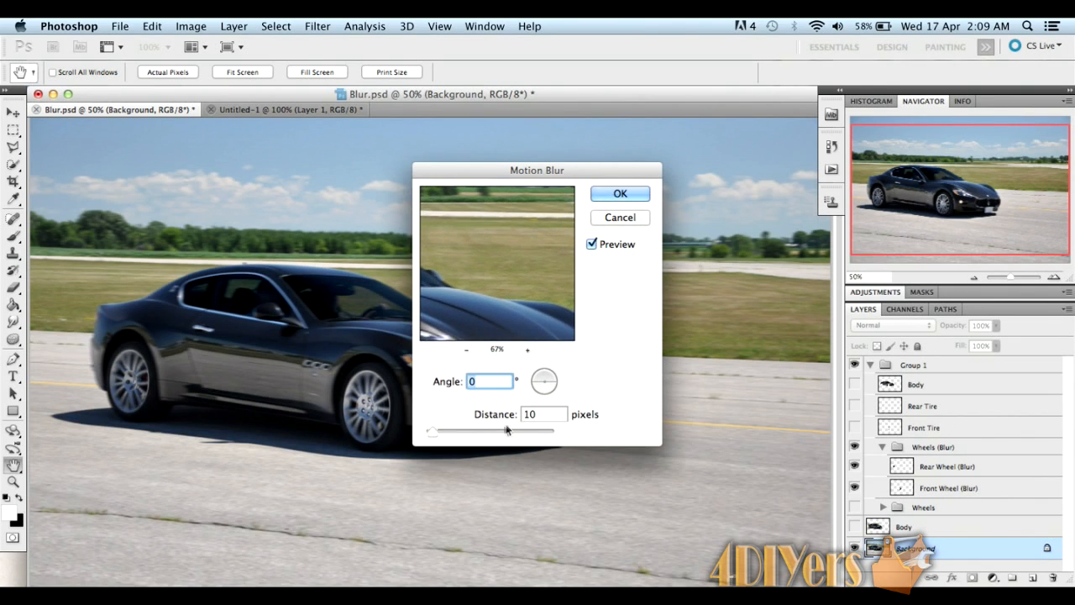
left_click(544, 413)
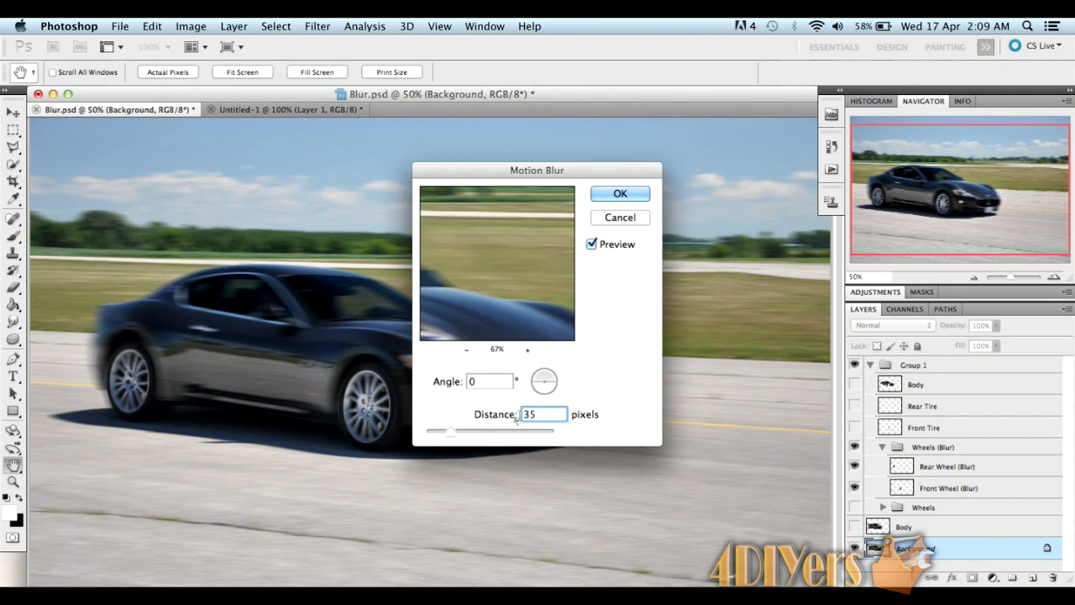
mouse_move(555, 386)
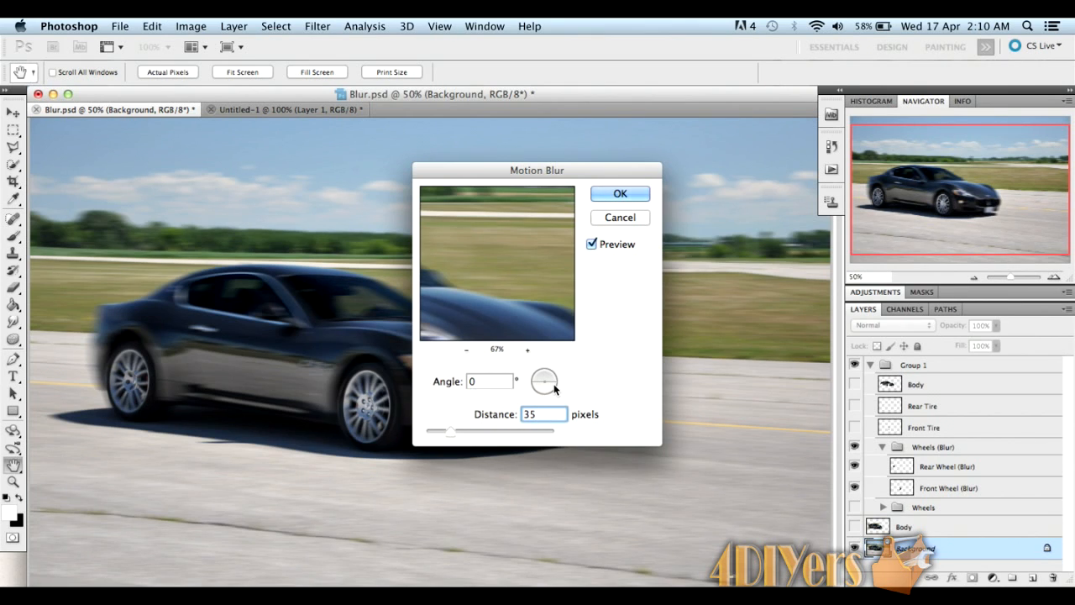
left_click_drag(544, 378, 537, 386)
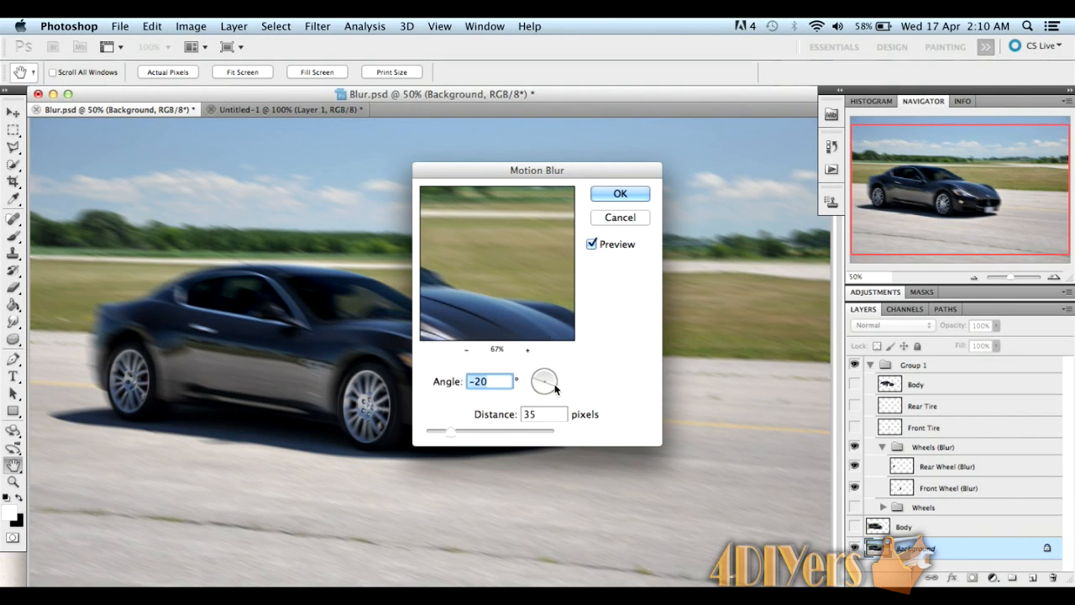
left_click_drag(544, 386, 546, 380)
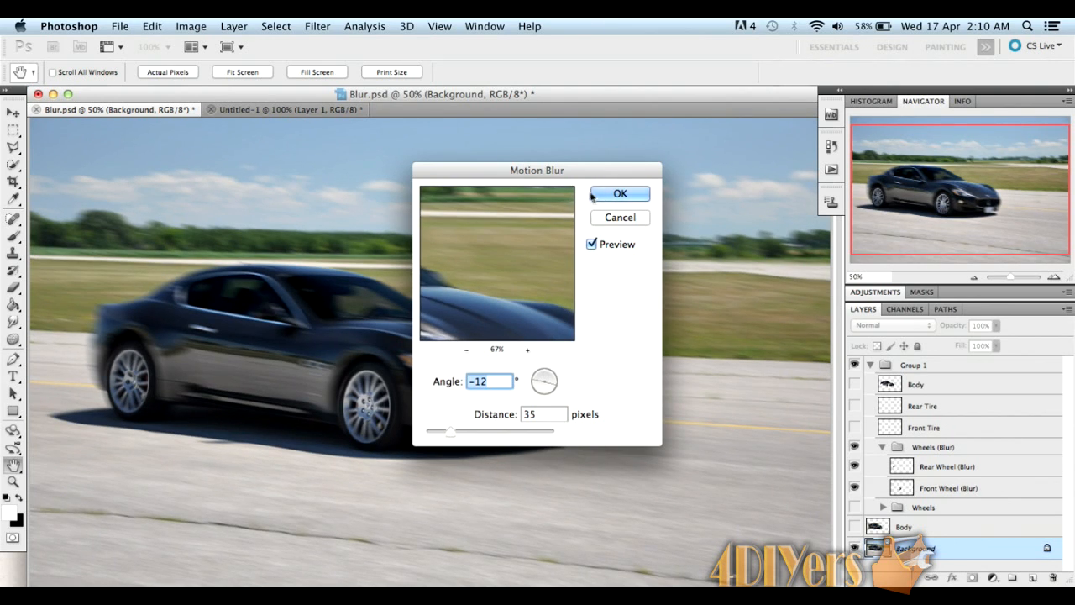
left_click(620, 193)
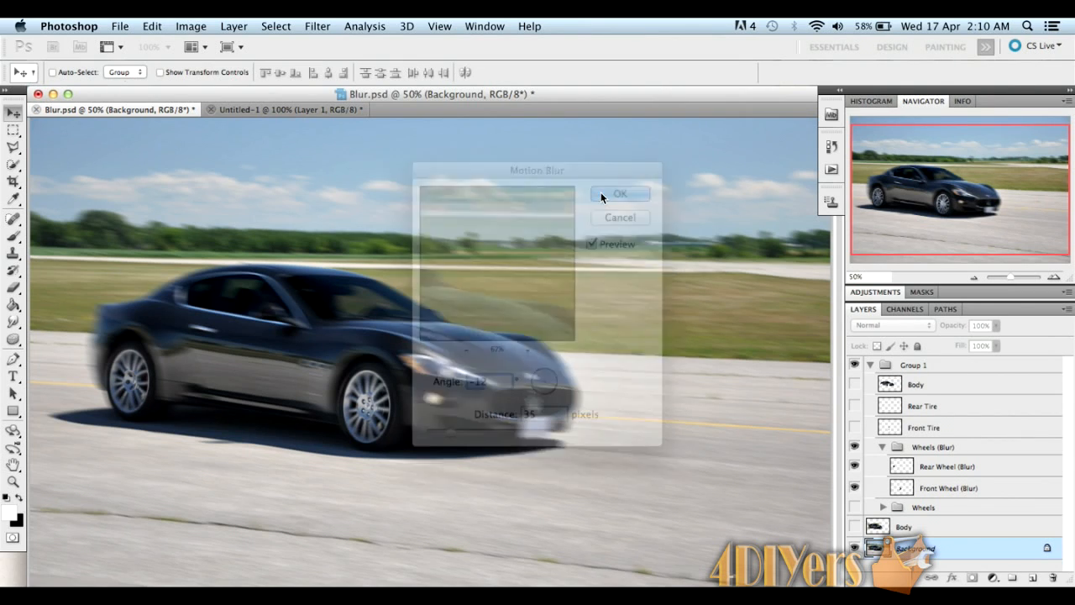
left_click(620, 195)
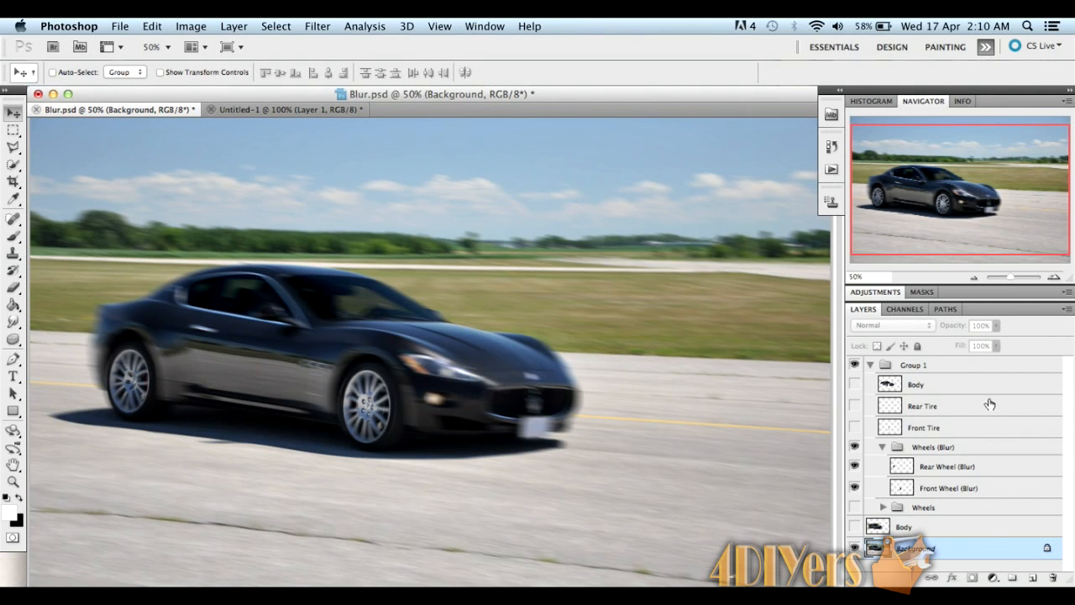
mouse_move(906, 390)
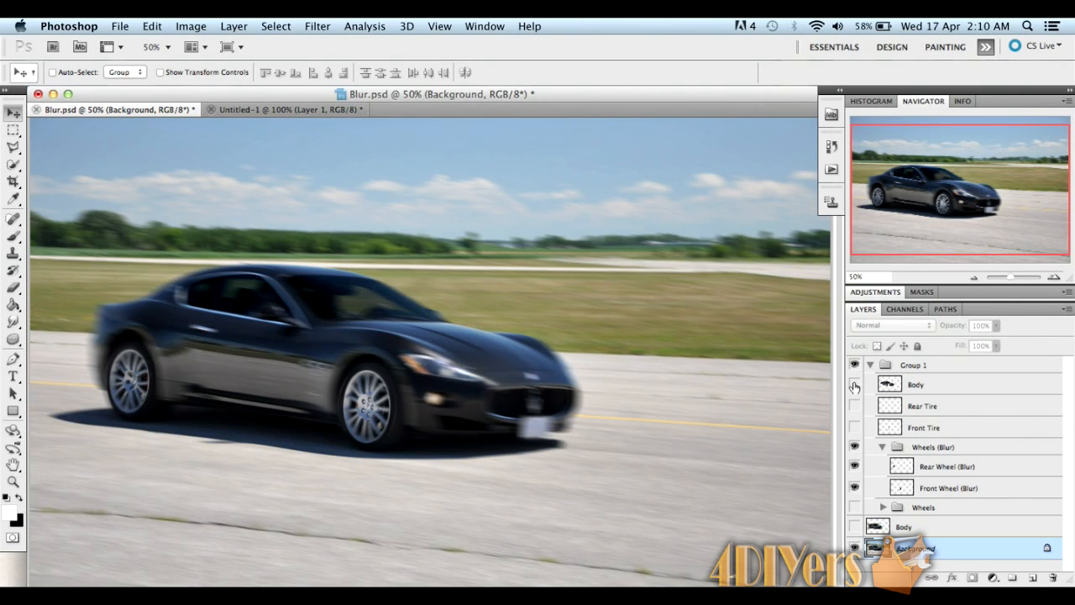
Reveal the Body layer, target the Rear Tire layer and zoom in on the wheels
left_click(855, 385)
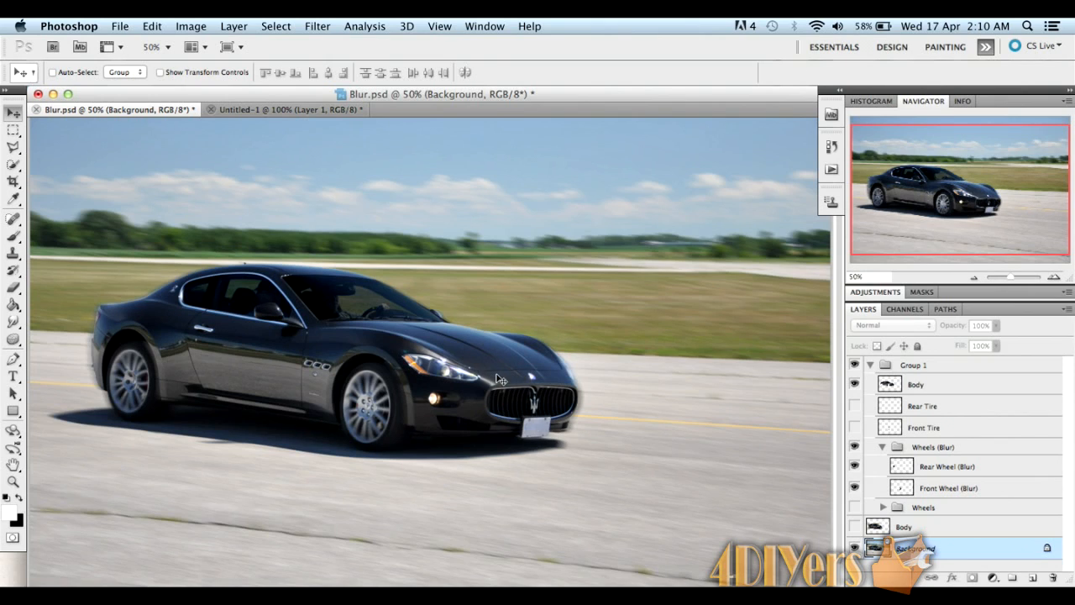
mouse_move(464, 389)
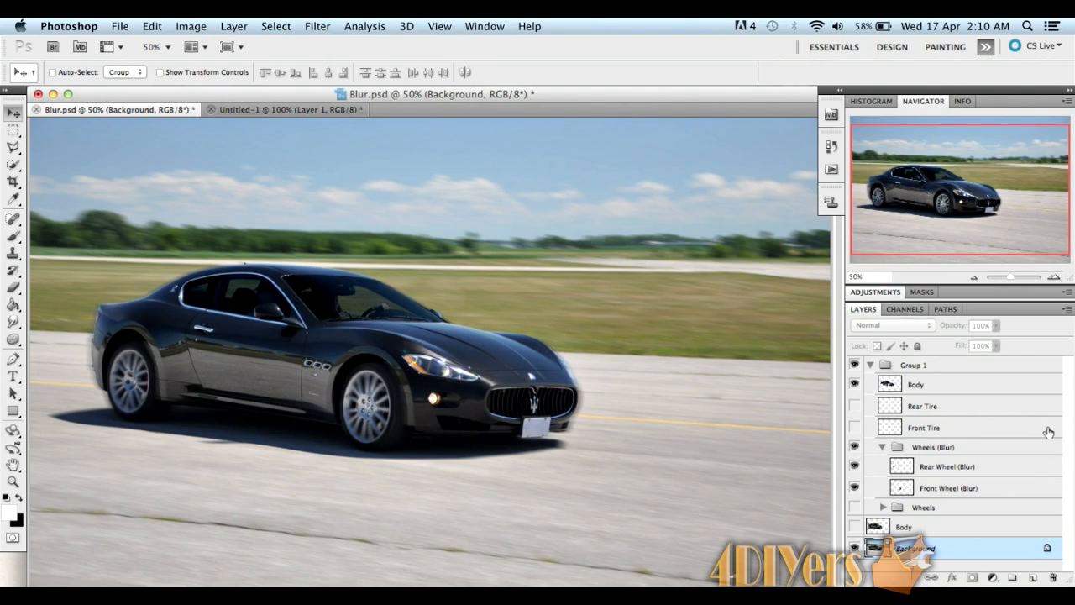
mouse_move(964, 416)
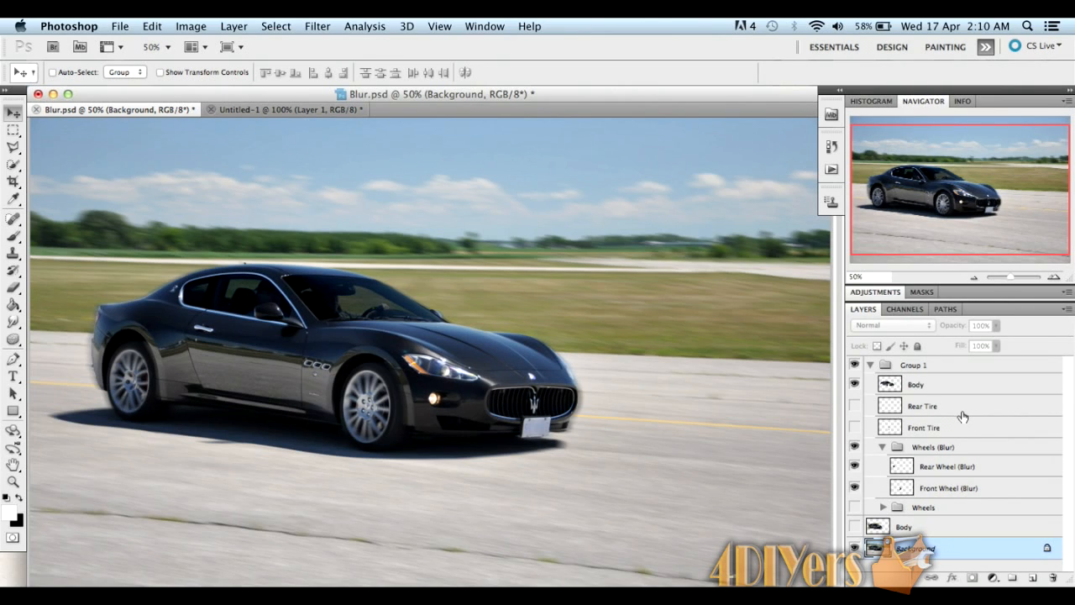
left_click(924, 428)
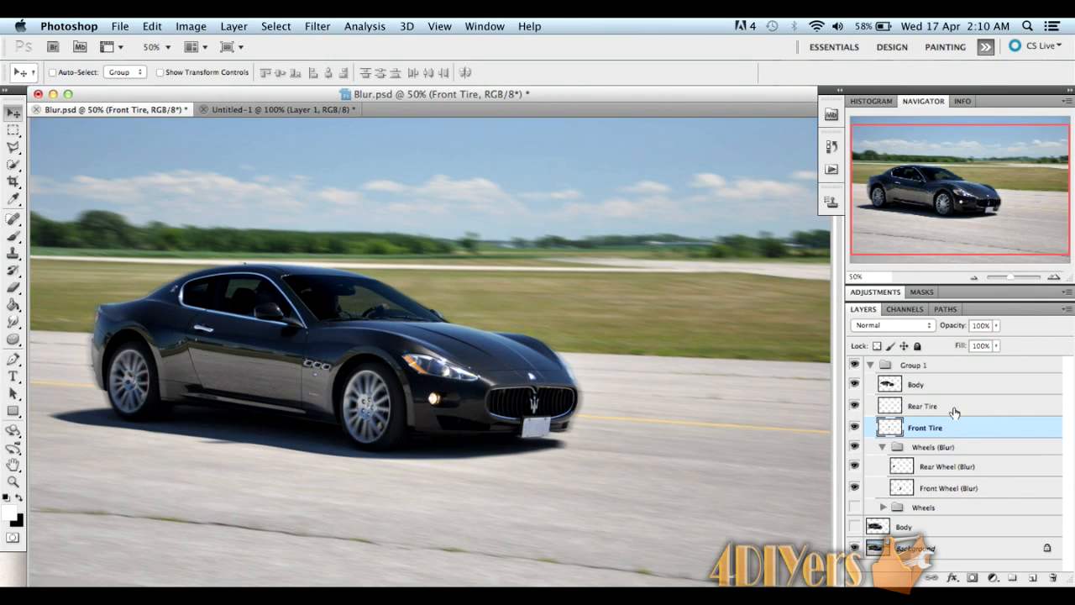
left_click(922, 404)
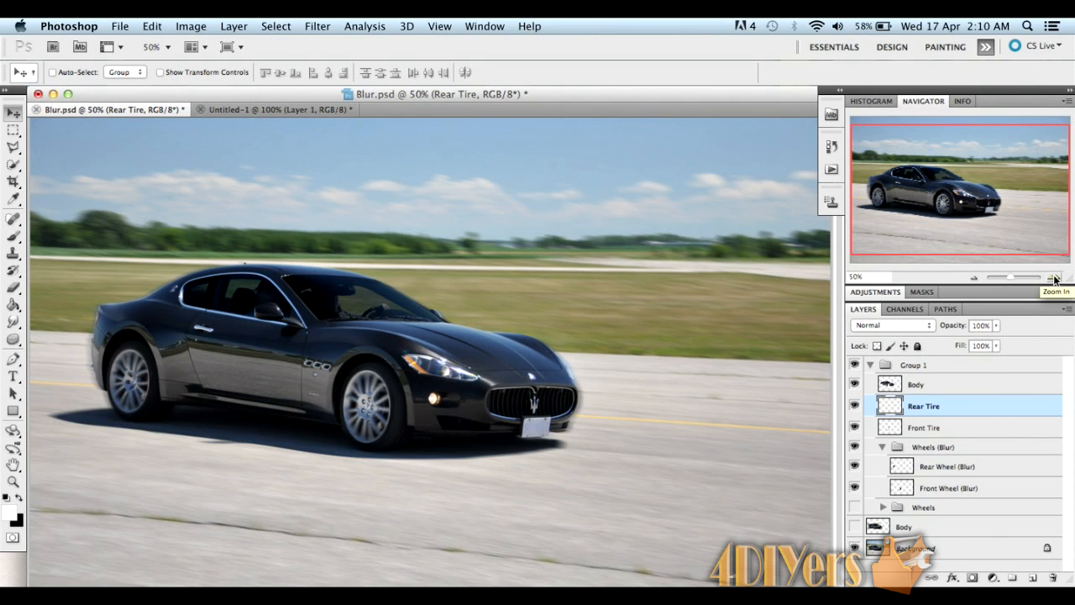
left_click(1052, 277)
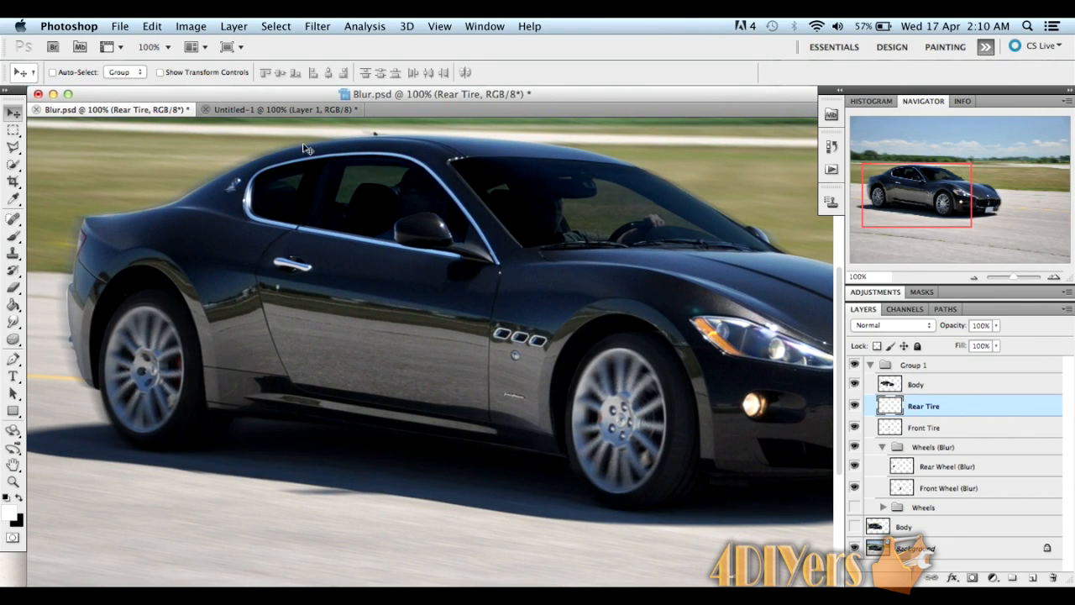
mouse_move(388, 249)
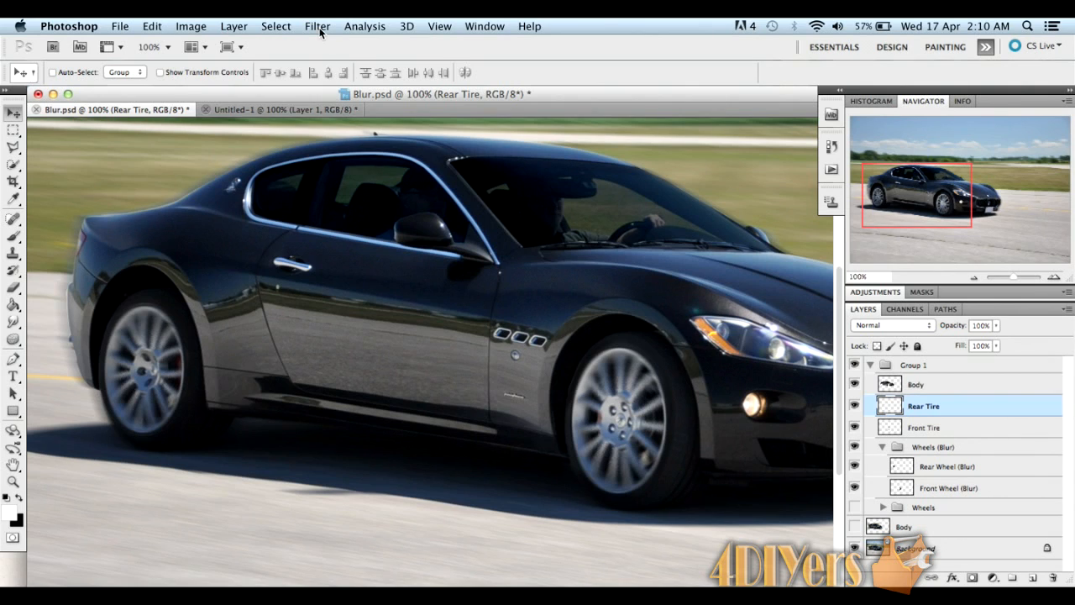
Apply a Motion Blur of Angle -90 and Distance 10 to the Rear Tire layer
left_click(317, 27)
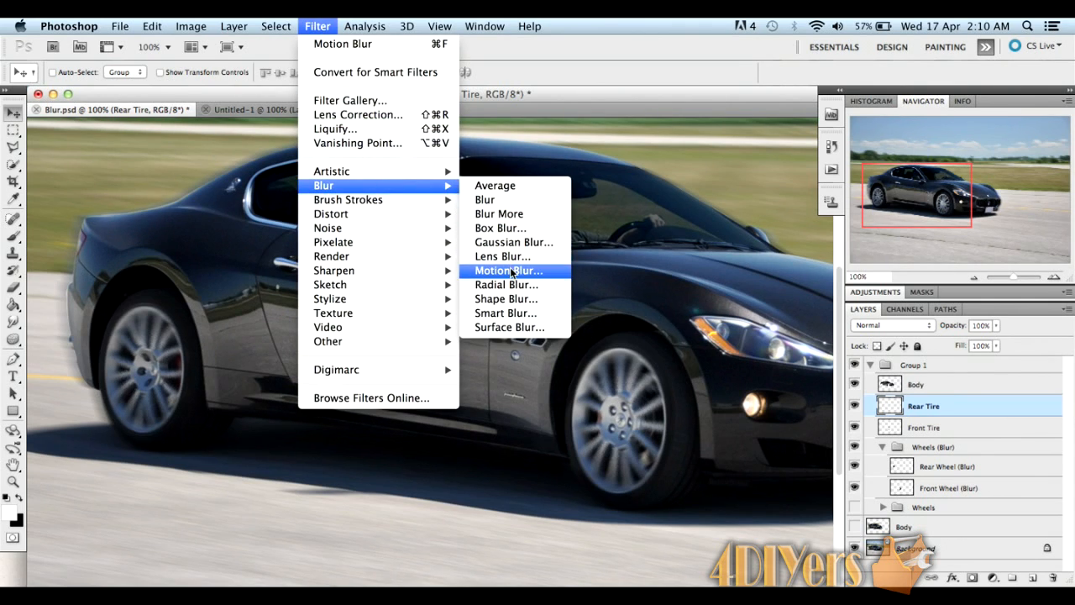
left_click(507, 270)
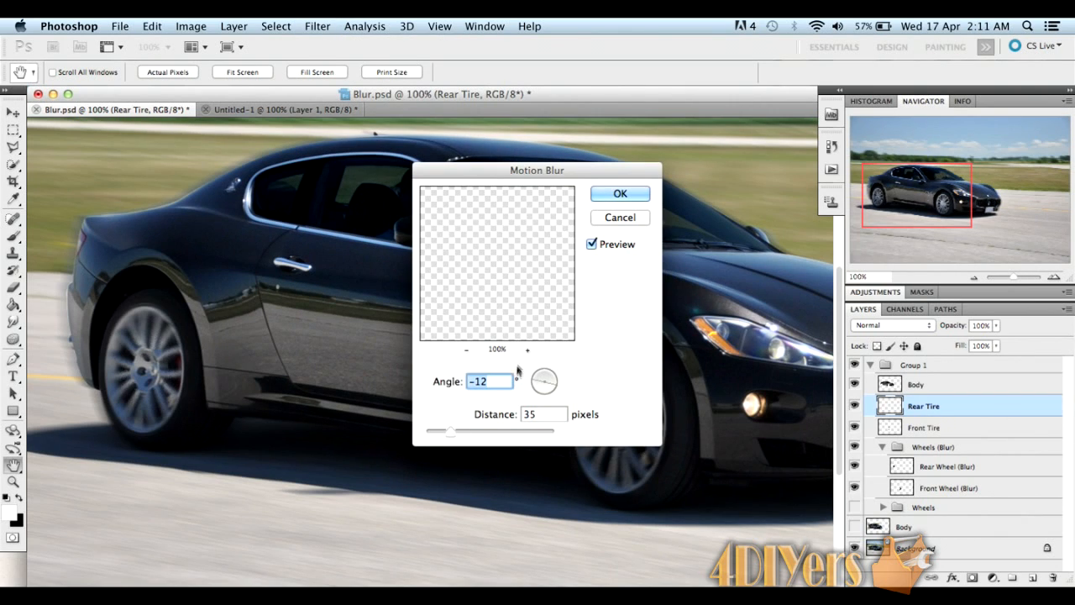
mouse_move(546, 393)
type("-90")
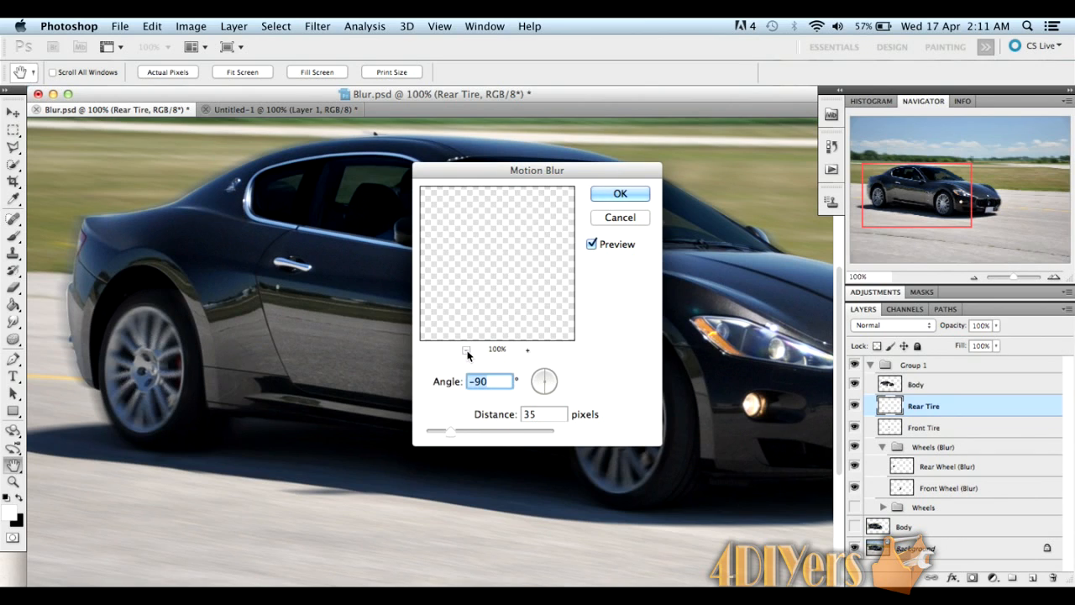
left_click(467, 349)
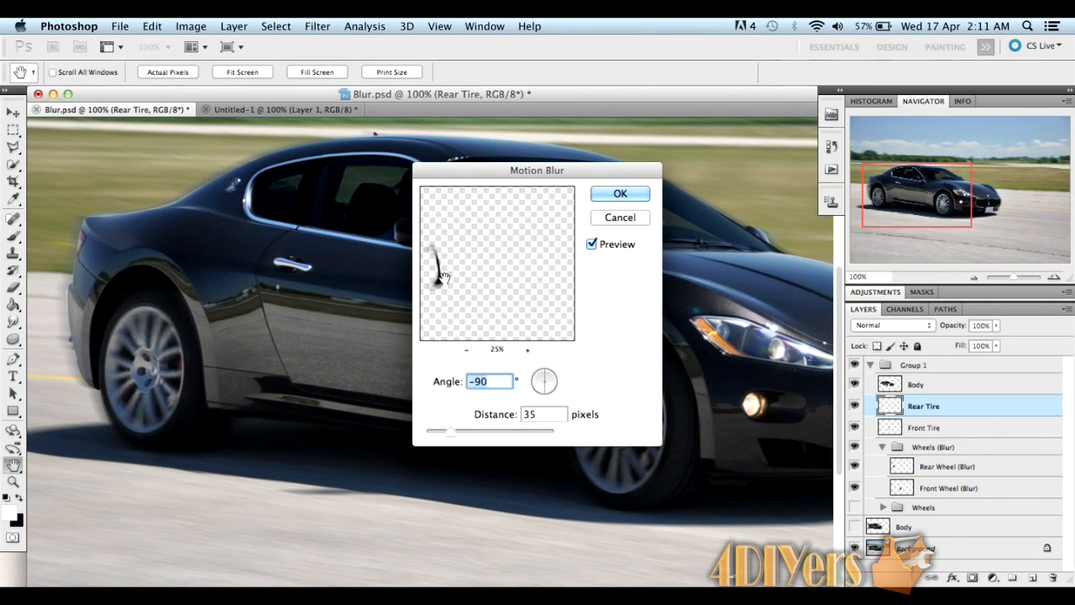
mouse_move(484, 269)
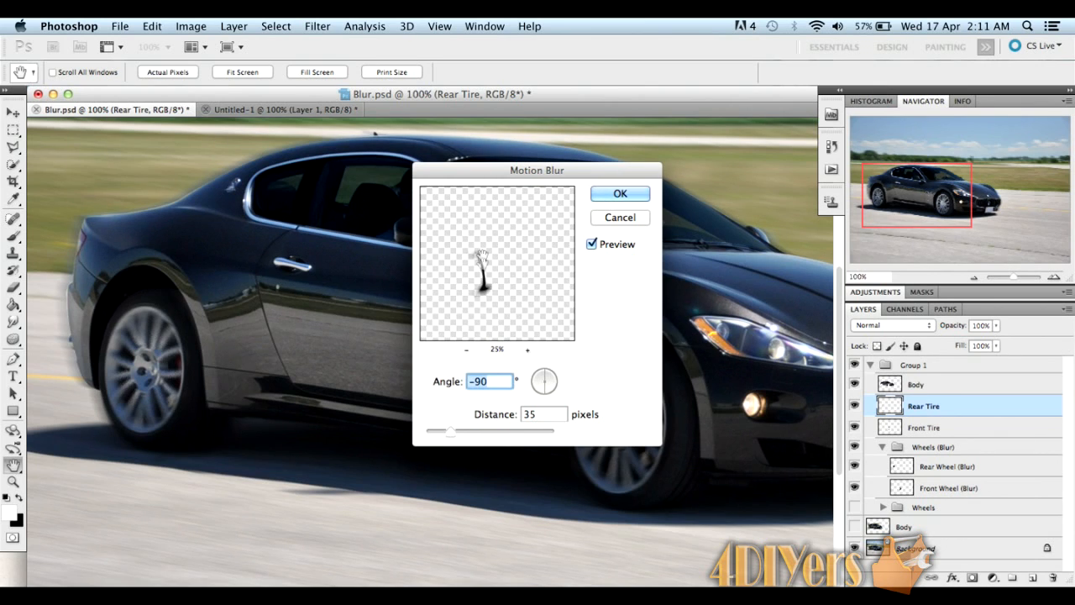
left_click(527, 348)
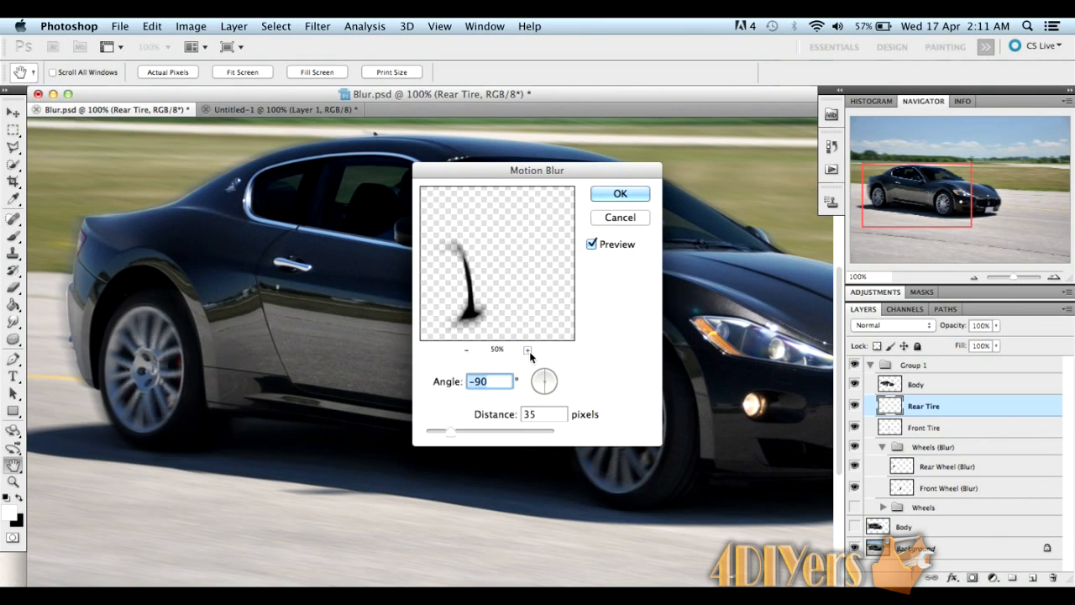
mouse_move(470, 320)
type("10")
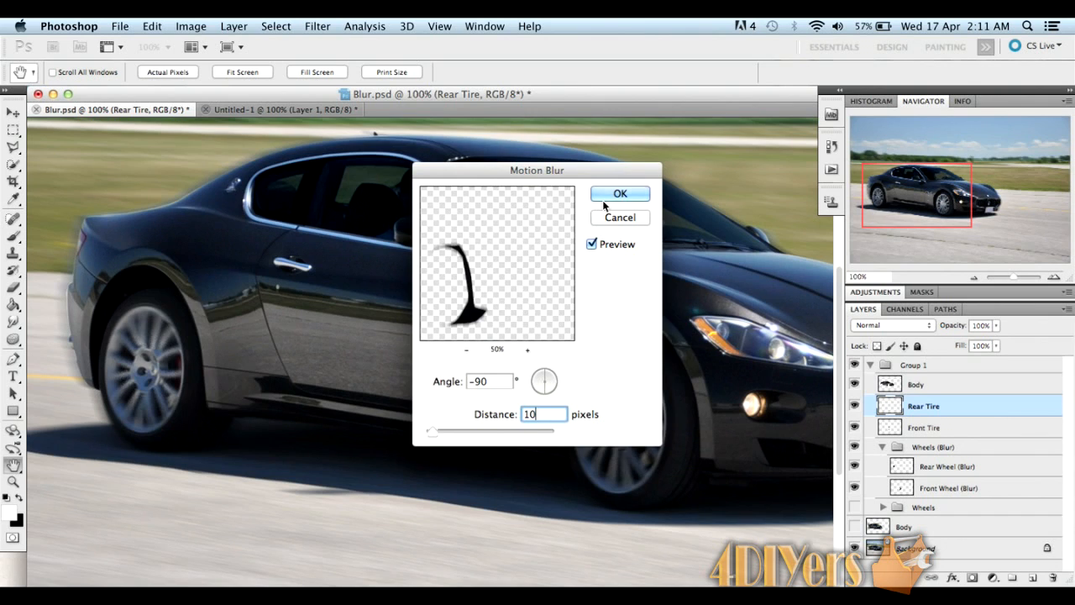
left_click(620, 193)
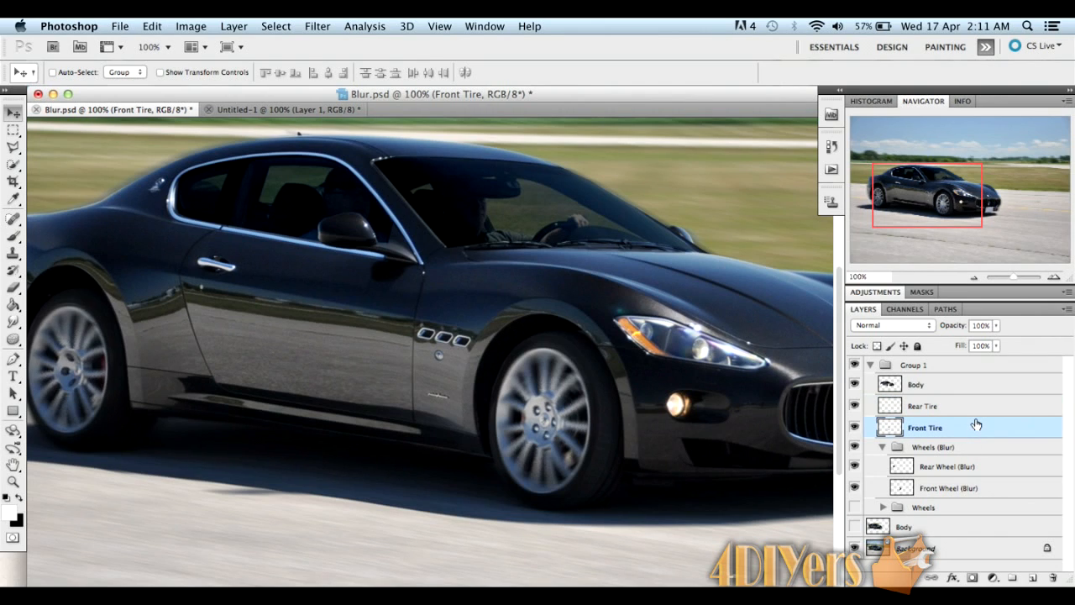
Apply the same Angle -90, Distance 10 Motion Blur to the Front Tire layer
left_click(317, 27)
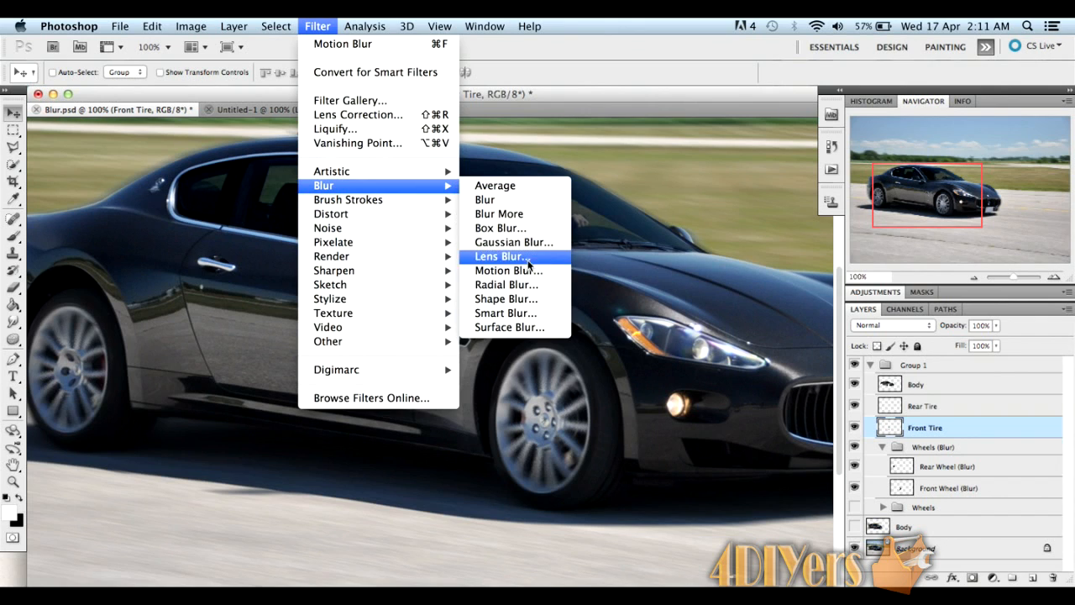
left_click(507, 269)
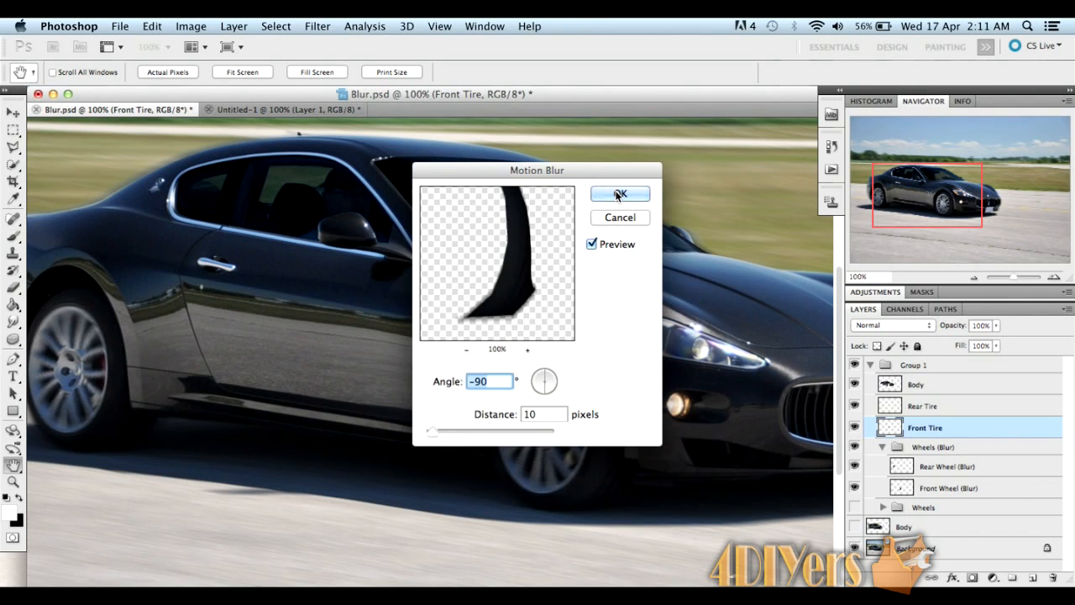
left_click(620, 195)
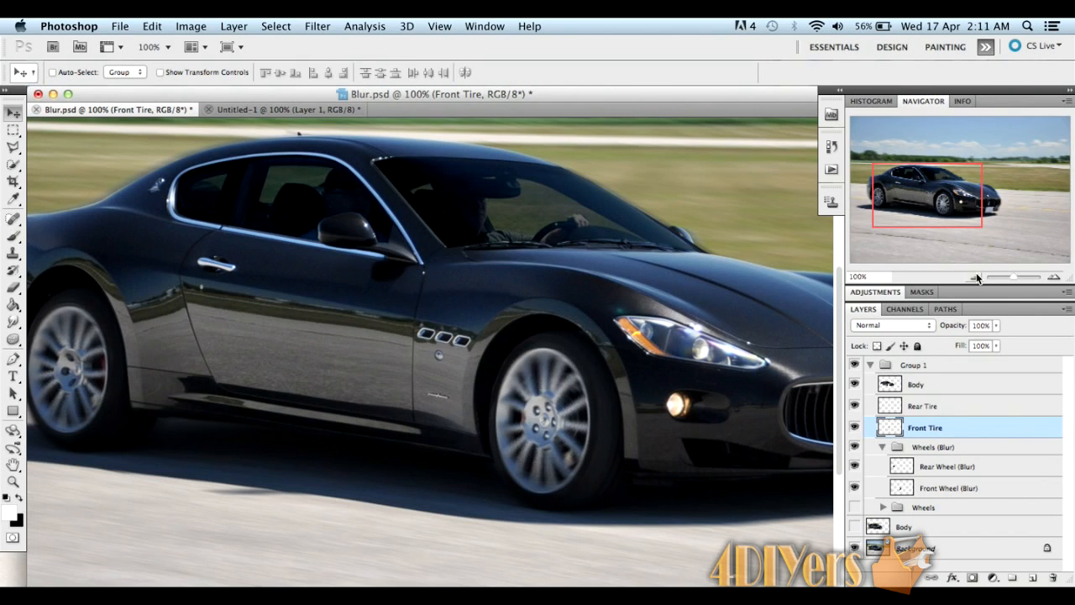
Zoom out to 33.3% to view the whole finished Maserati composite
left_click(972, 278)
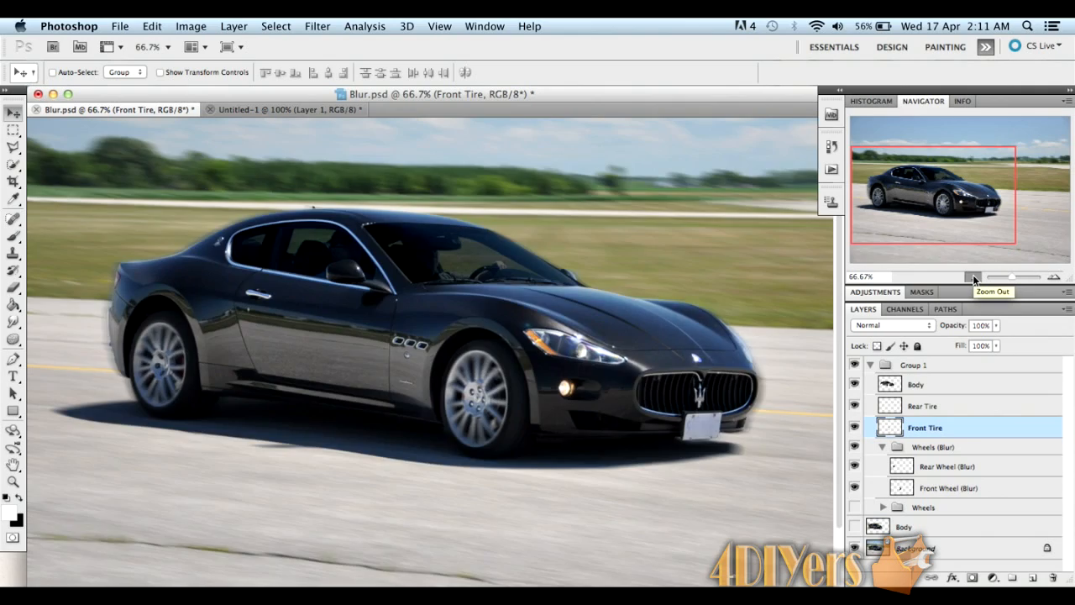
left_click(971, 277)
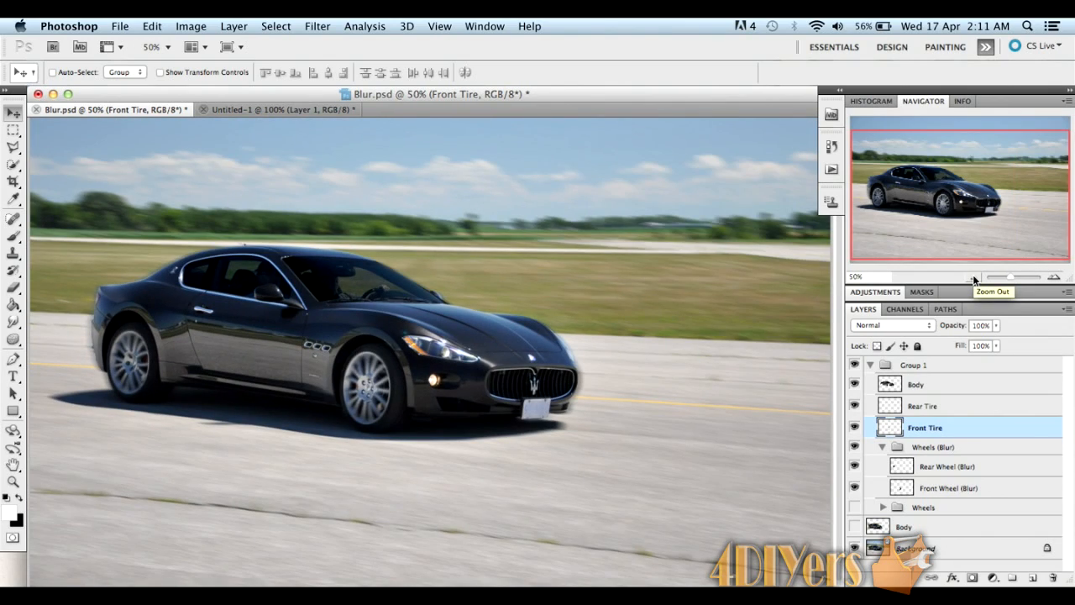
left_click(972, 277)
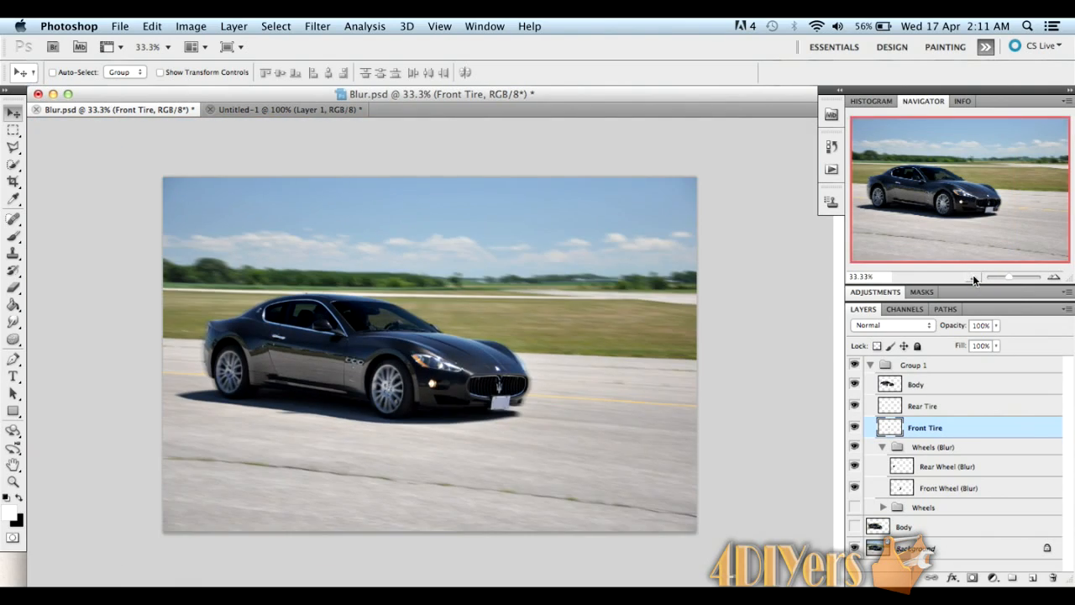